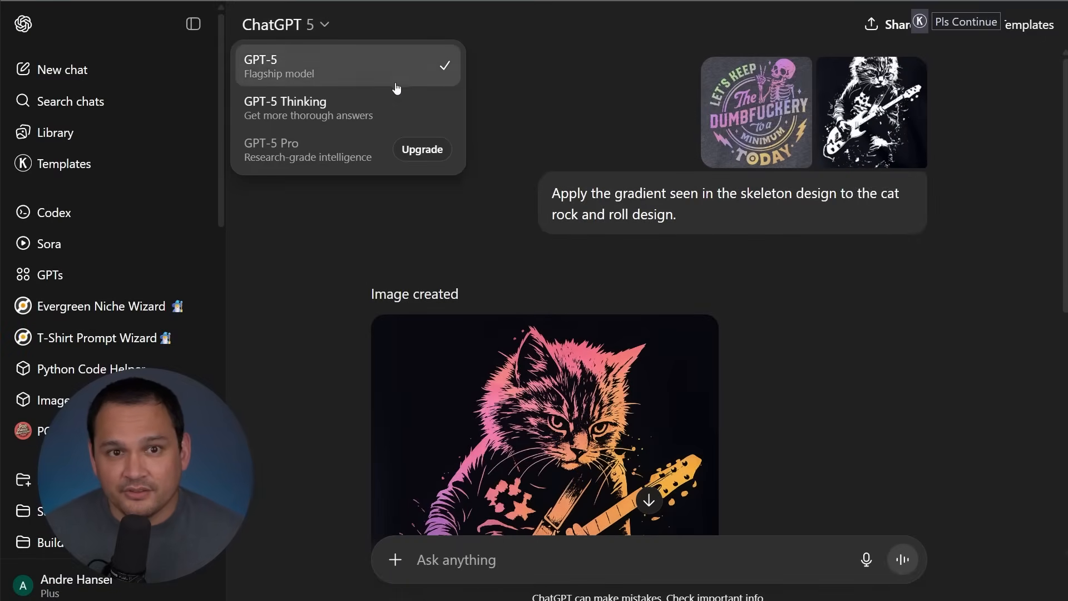
pyautogui.moveTo(382, 69)
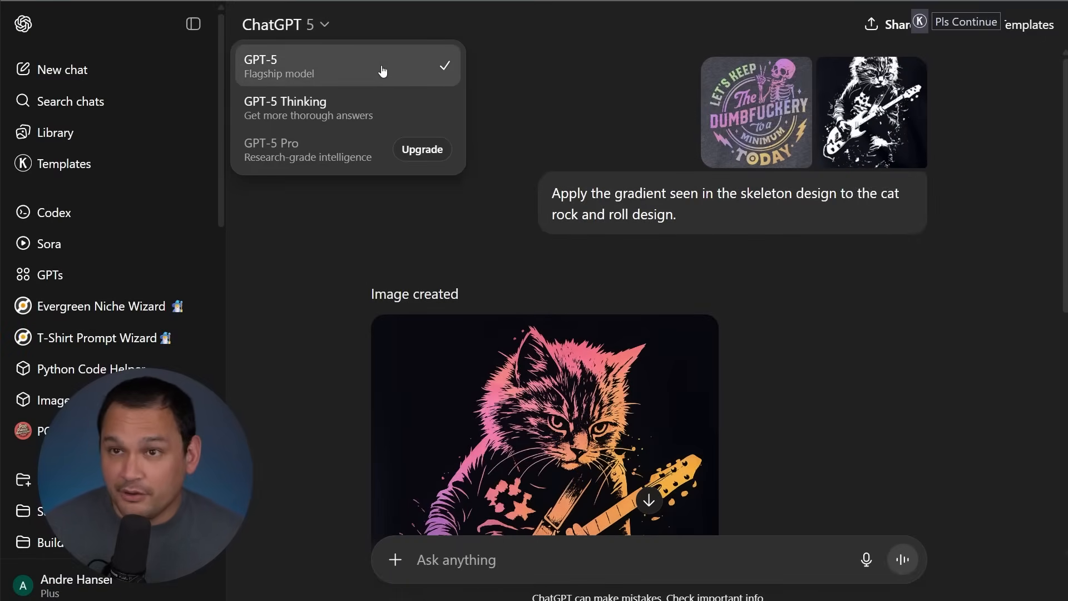
pyautogui.moveTo(309, 72)
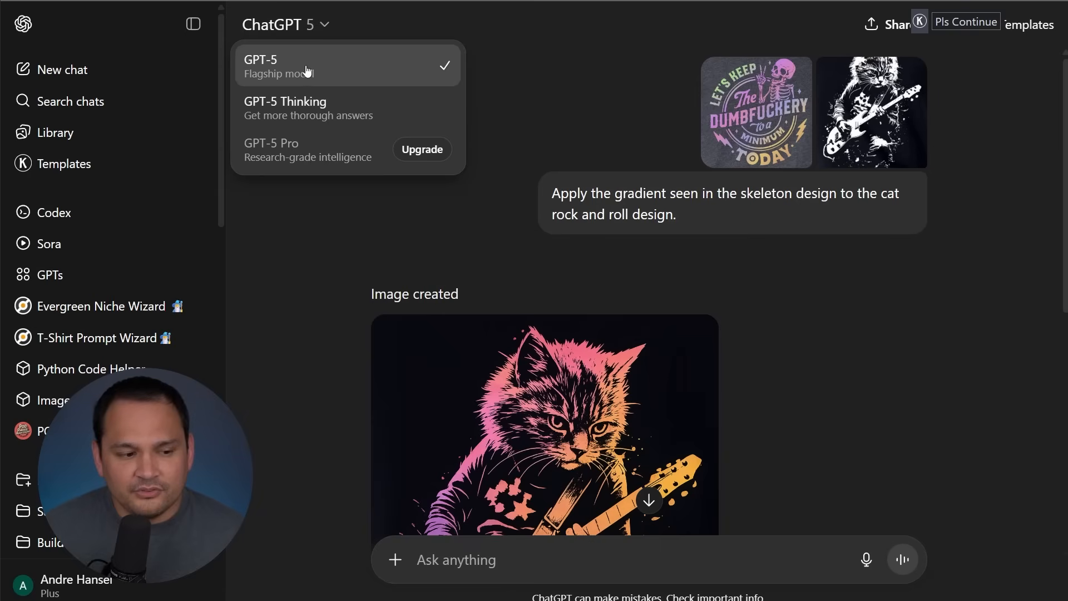
pyautogui.moveTo(351, 73)
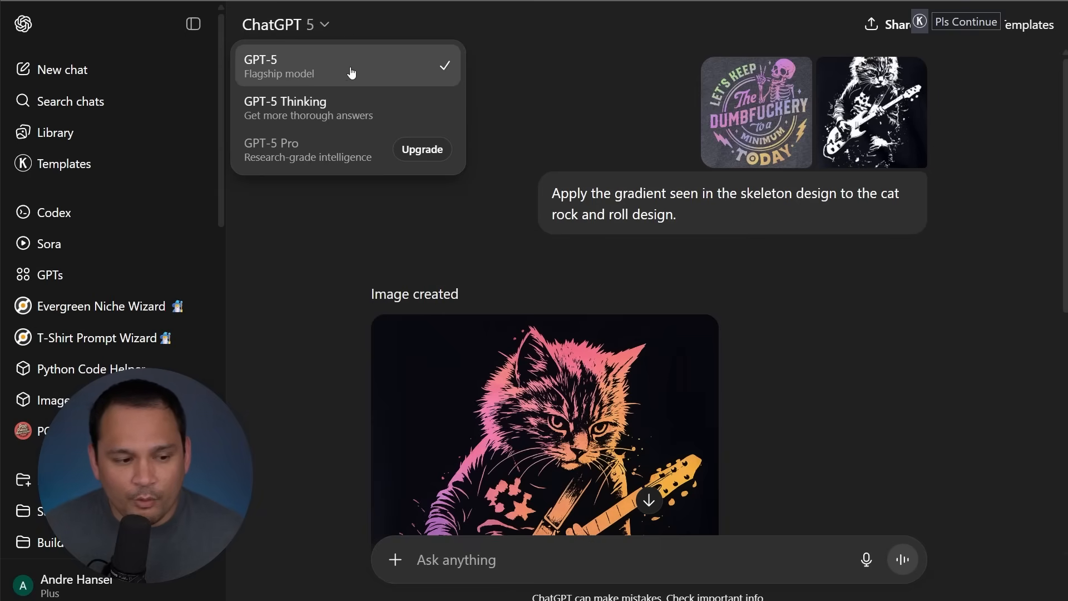
pyautogui.moveTo(400, 76)
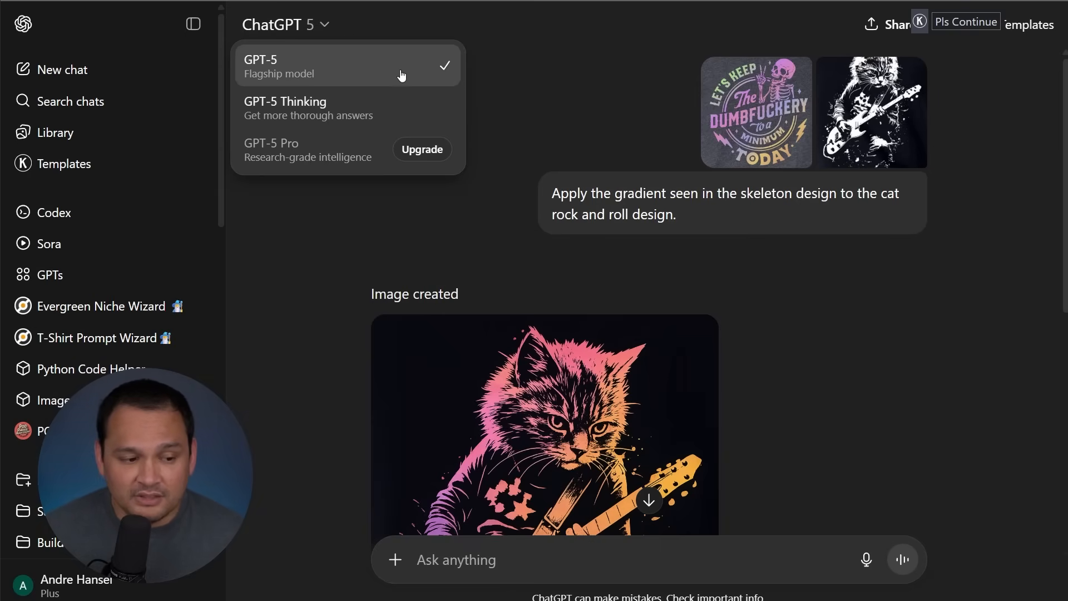
pyautogui.moveTo(347, 214)
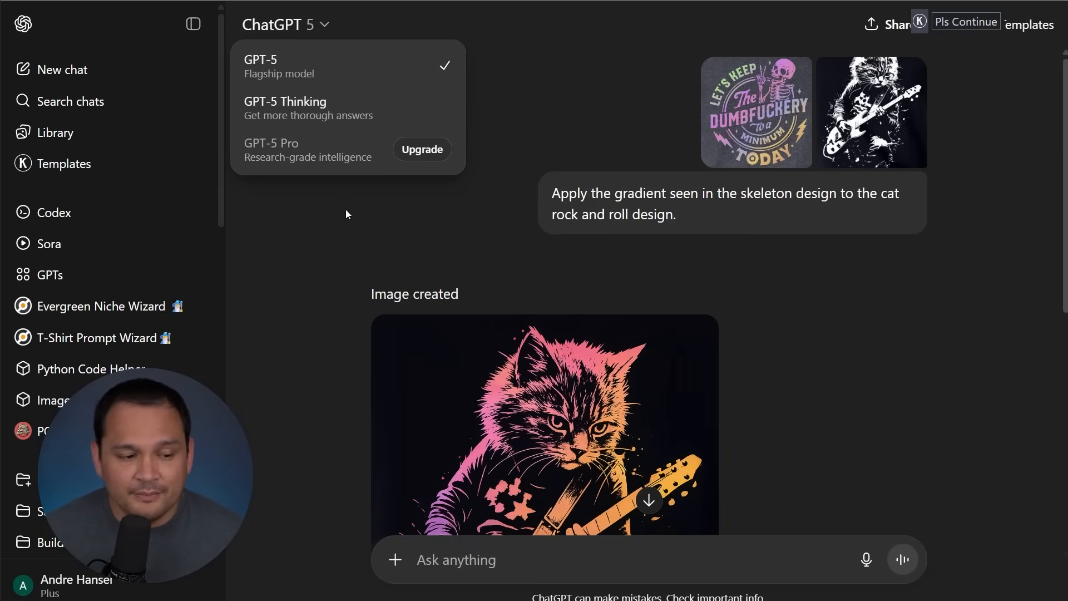
pyautogui.moveTo(401, 112)
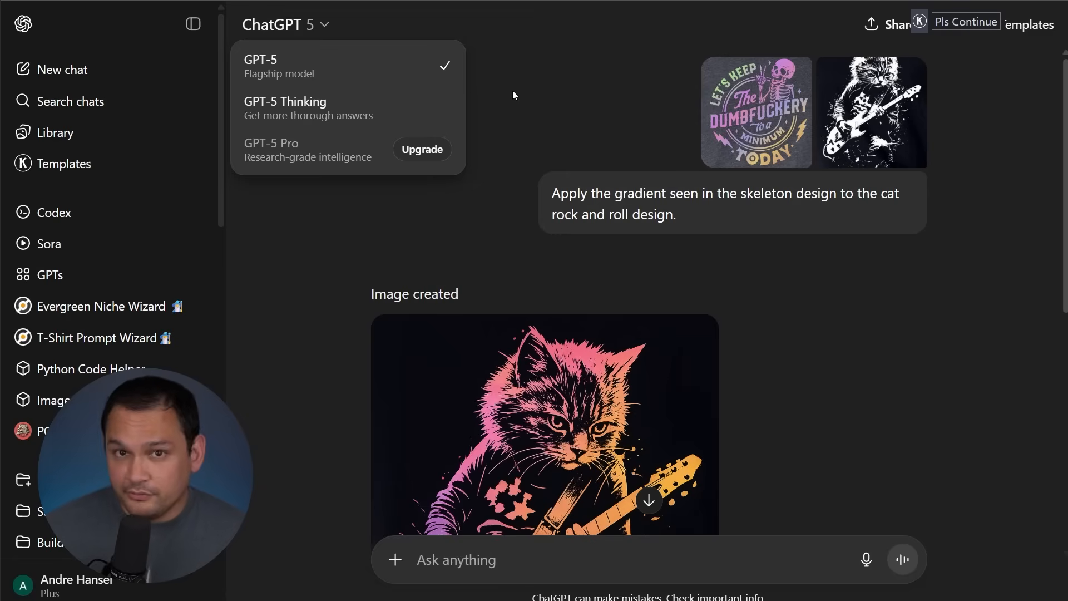
# Dismiss the model dropdown, keeping GPT-5 as the chat's model.
pyautogui.click(309, 76)
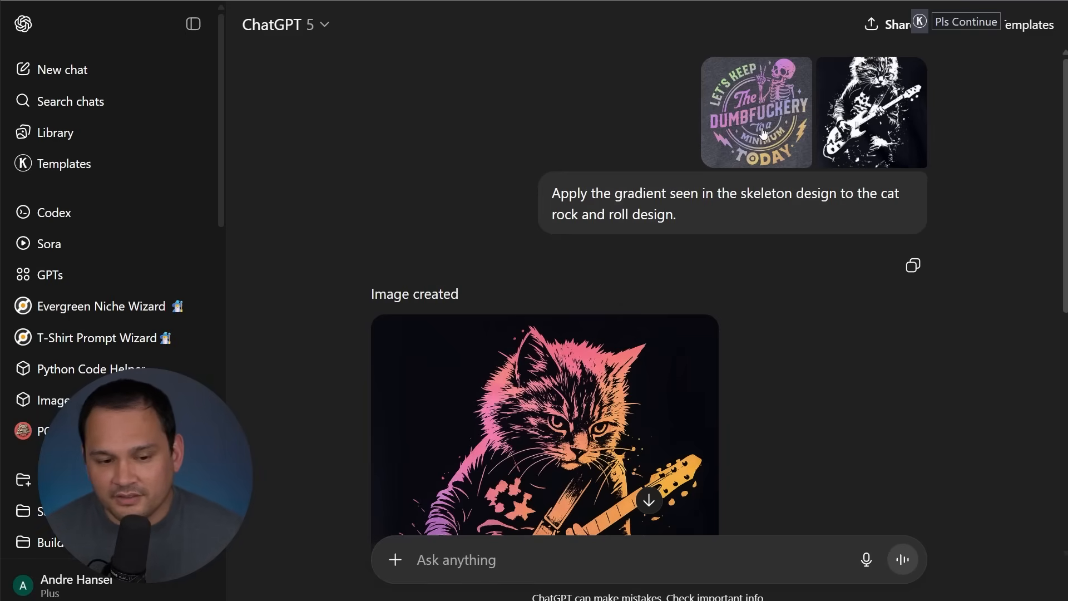
pyautogui.click(757, 112)
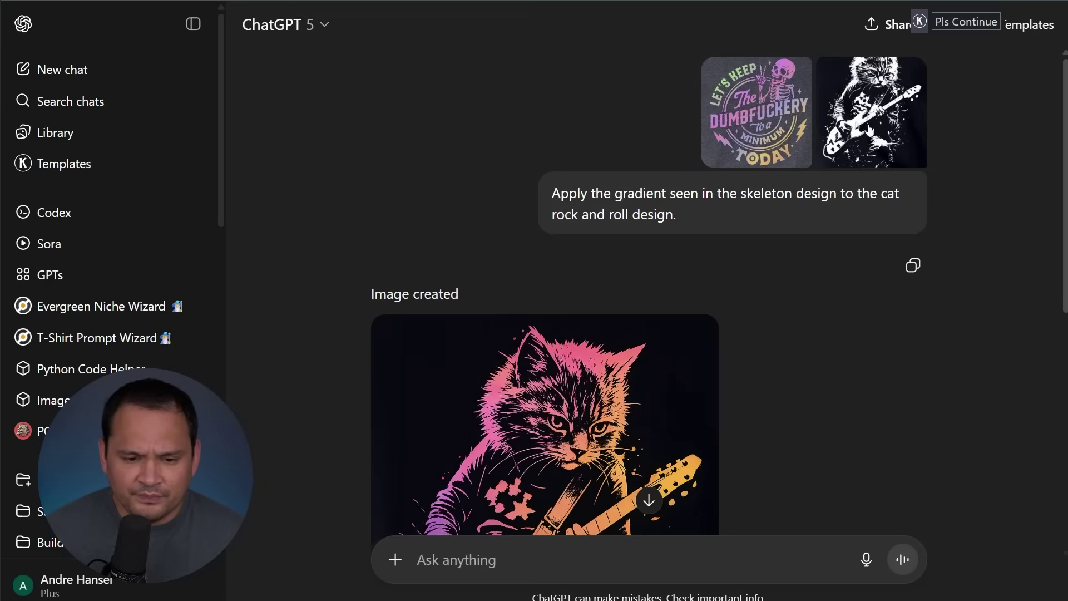
pyautogui.click(873, 112)
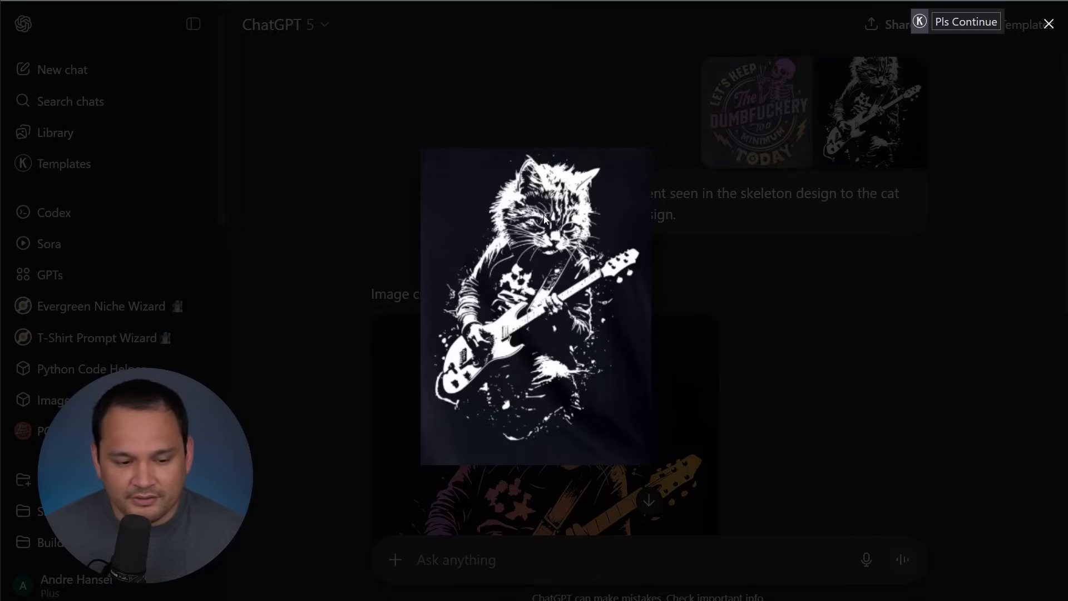
pyautogui.moveTo(509, 115)
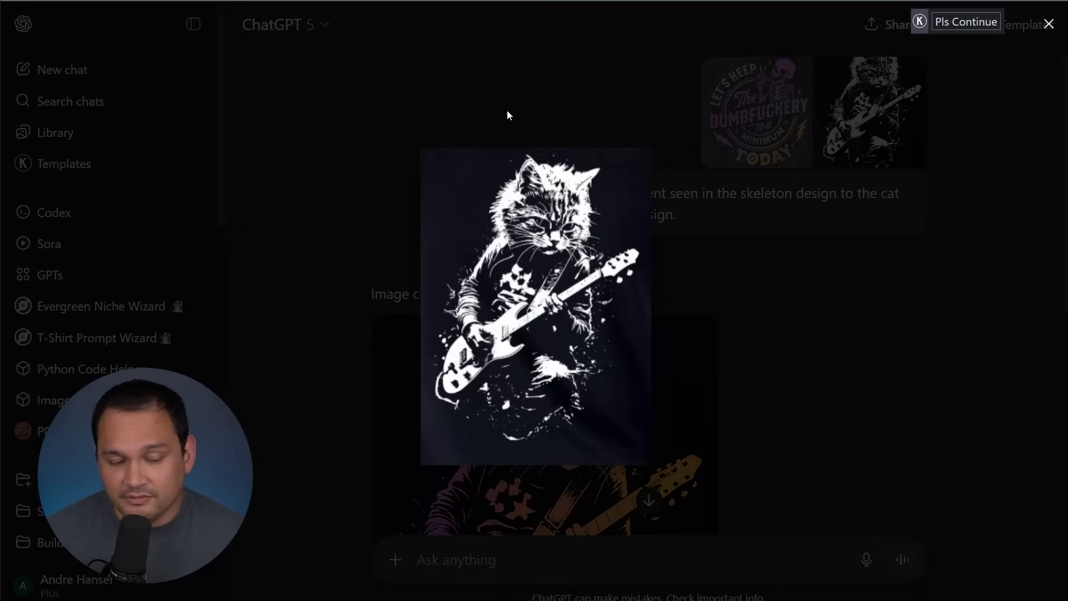
pyautogui.moveTo(583, 90)
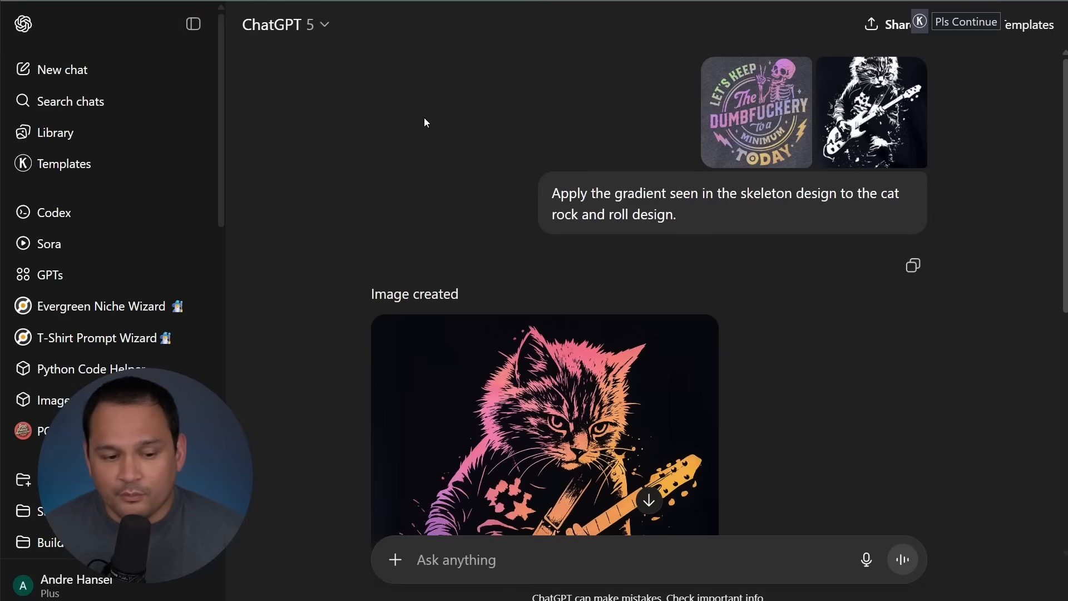
pyautogui.moveTo(783, 220)
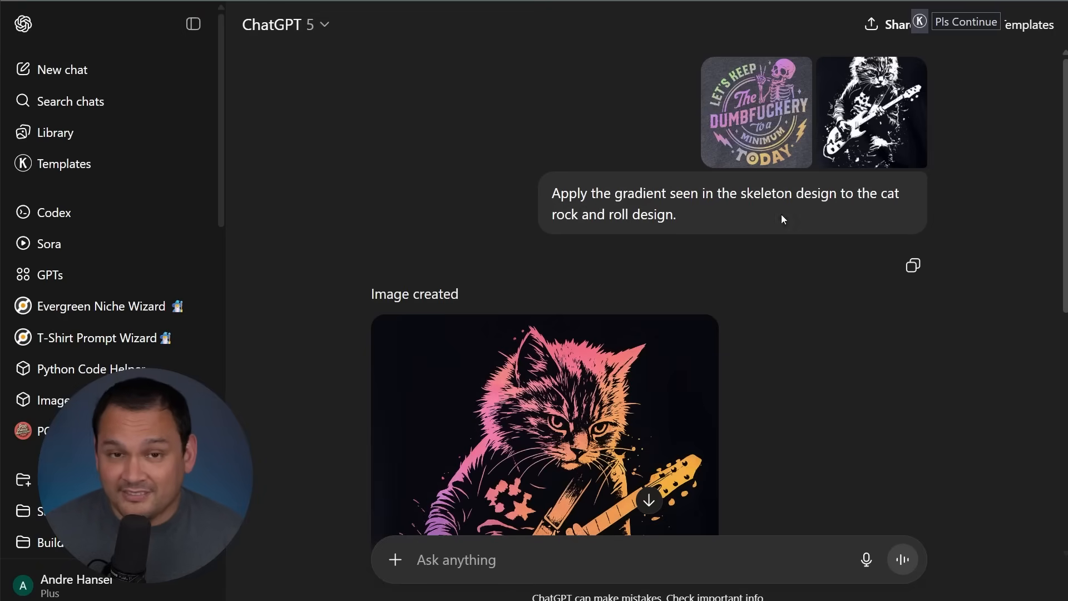
pyautogui.moveTo(767, 142)
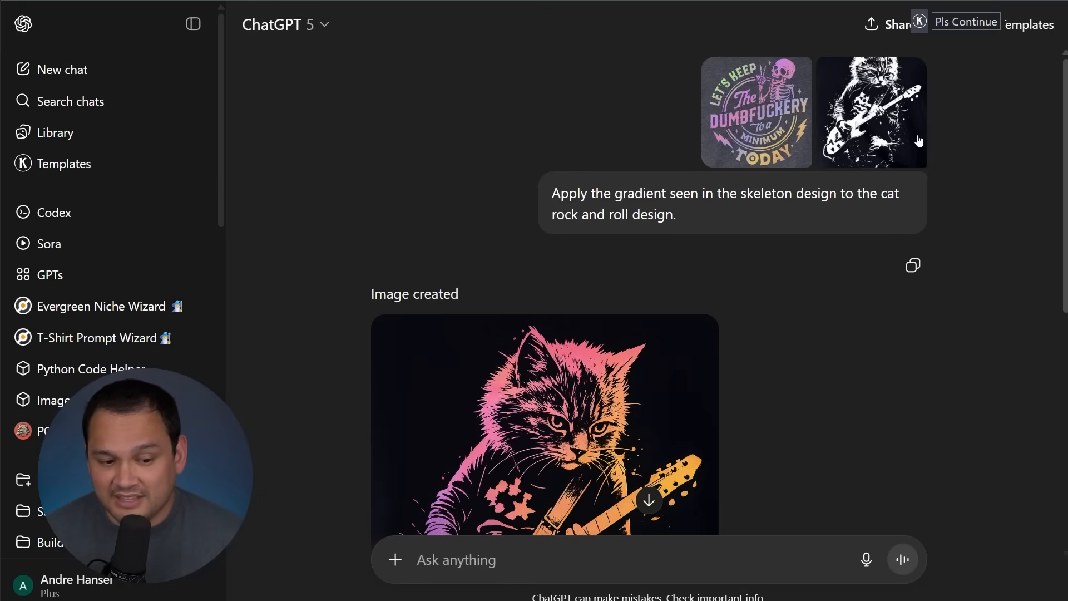
pyautogui.scroll(-3)
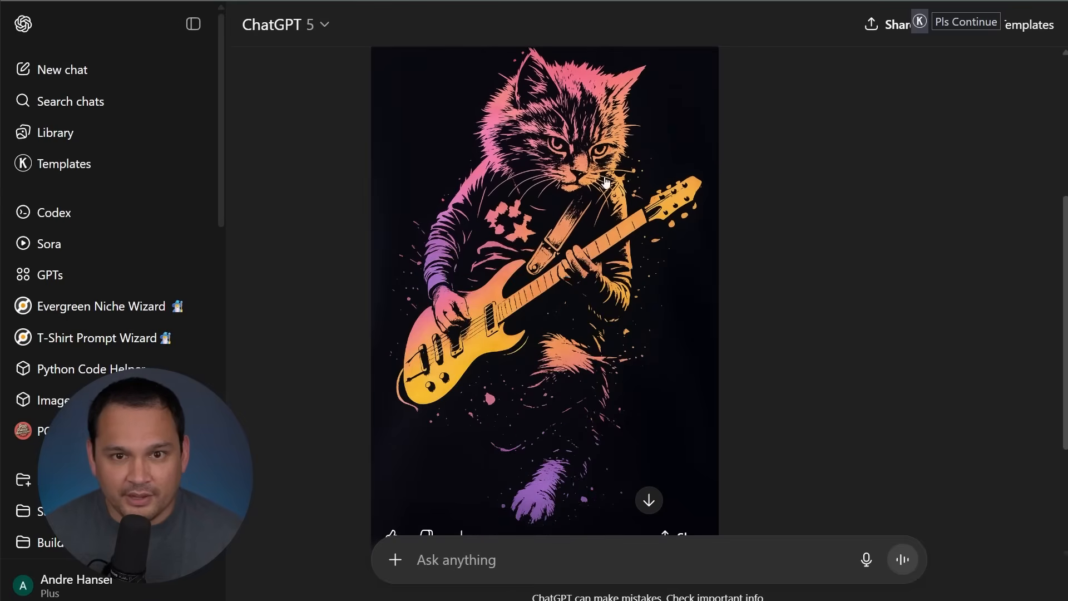
pyautogui.scroll(-3)
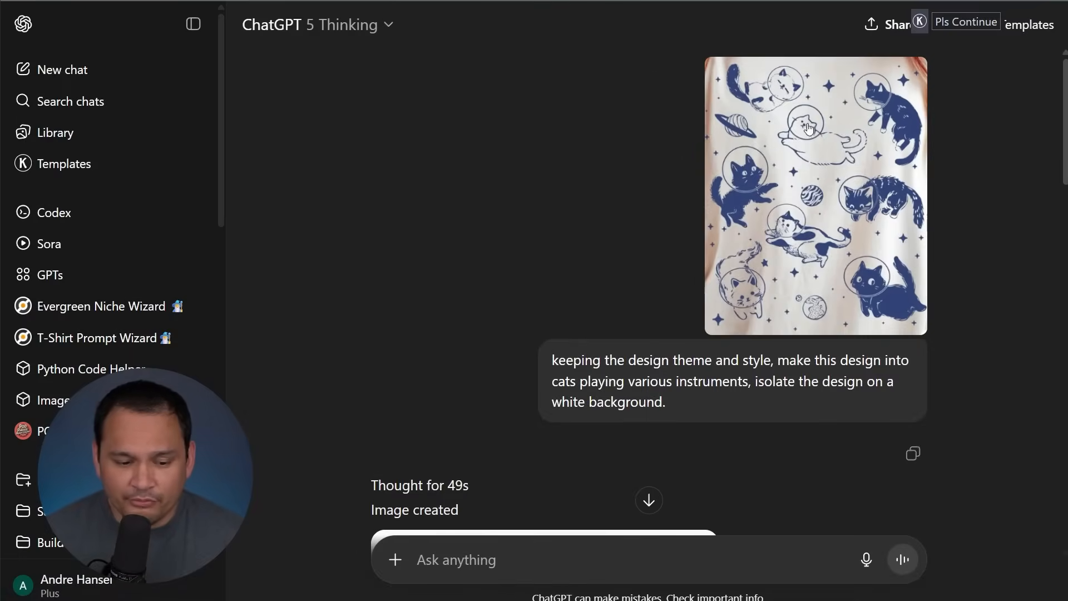
pyautogui.scroll(-3)
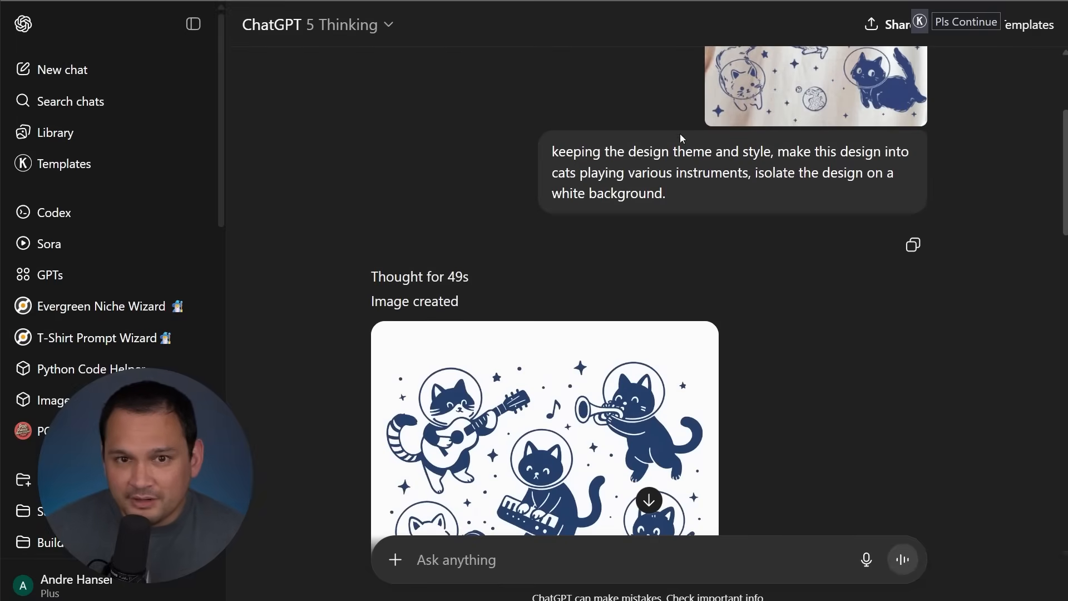
pyautogui.moveTo(763, 170)
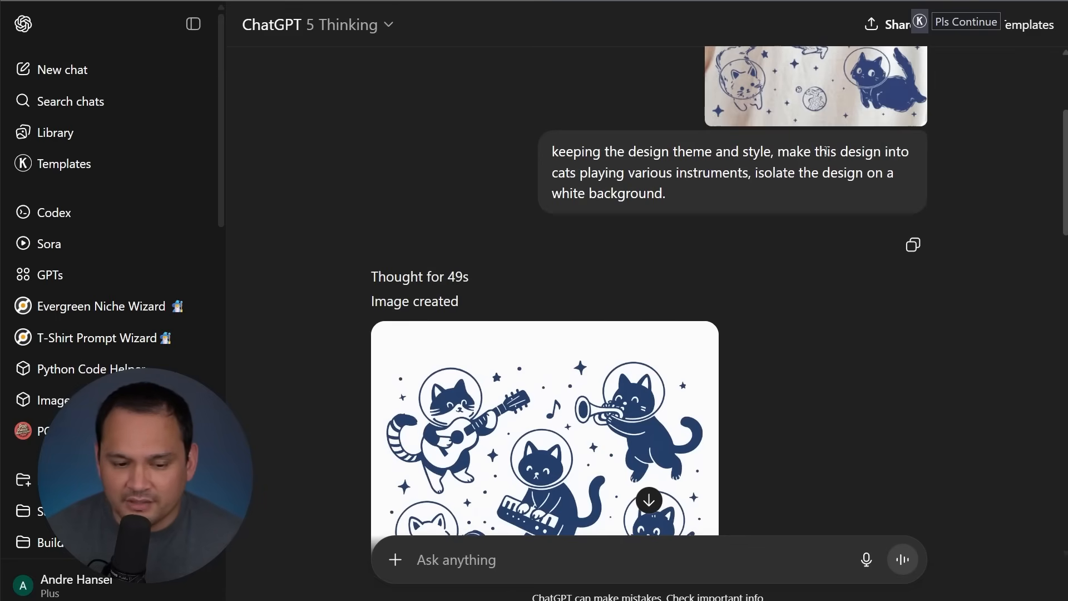
pyautogui.scroll(-3)
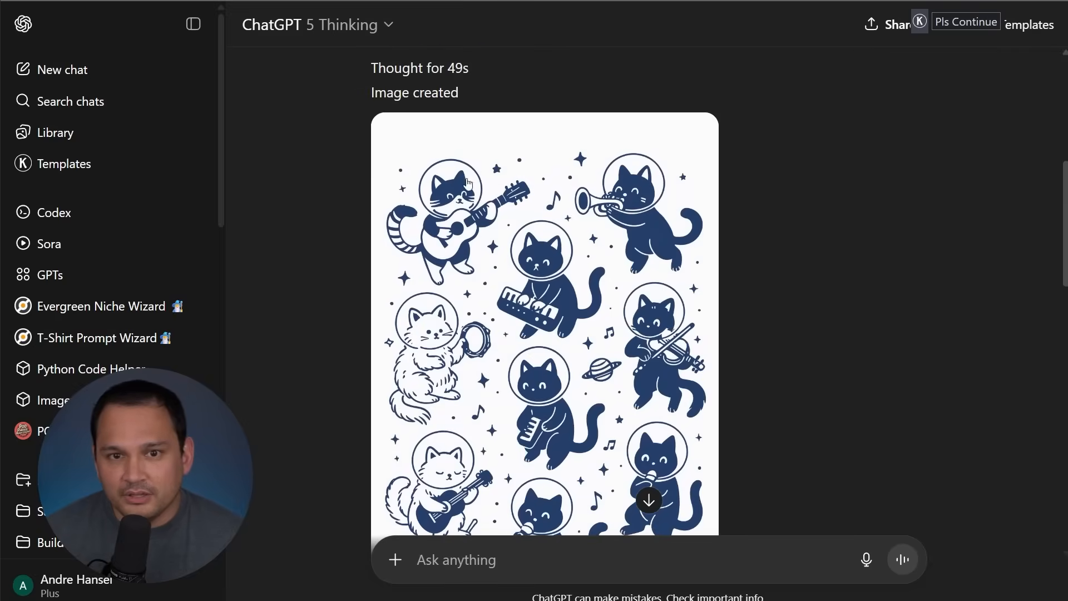
pyautogui.scroll(-3)
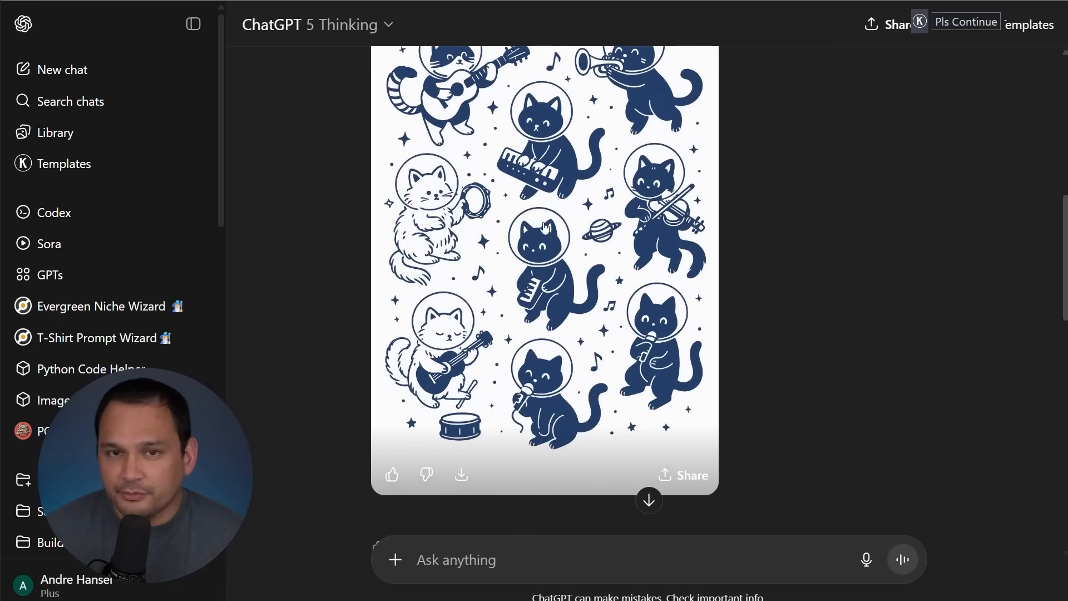
pyautogui.moveTo(528, 231)
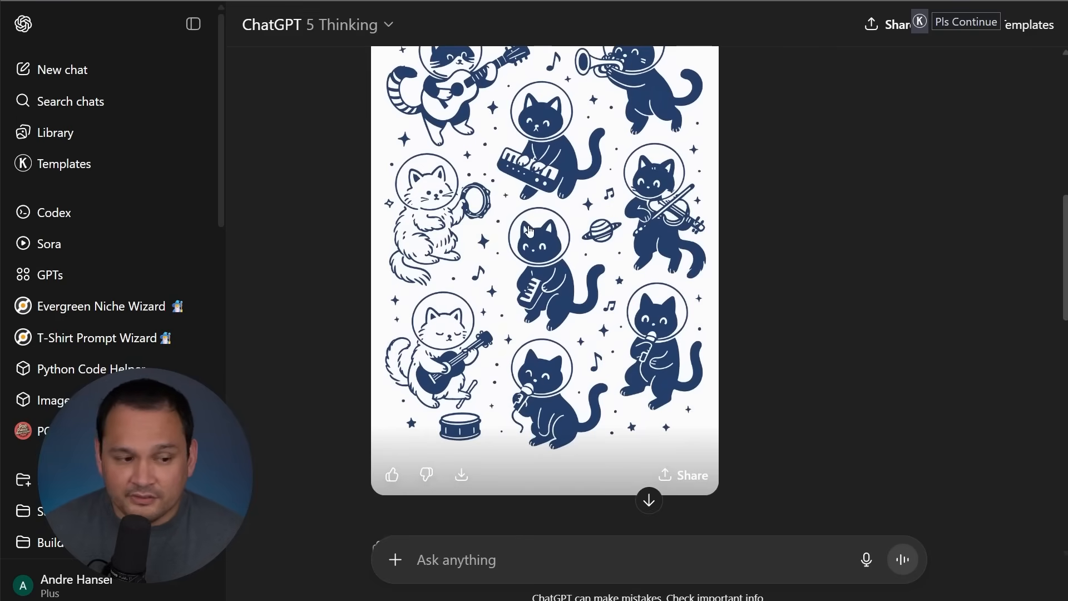
pyautogui.moveTo(578, 215)
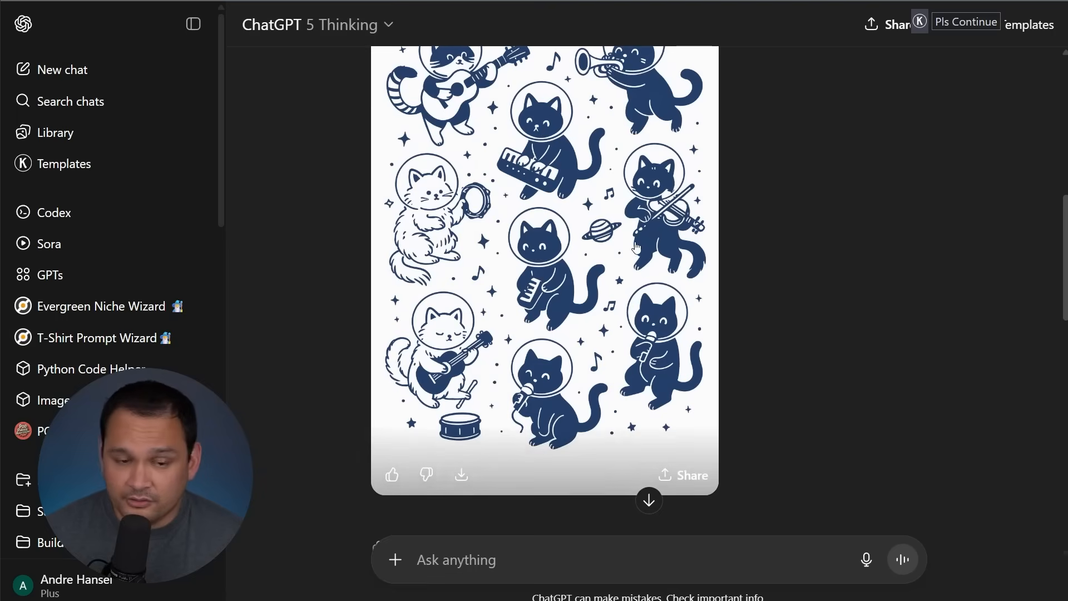
pyautogui.scroll(-3)
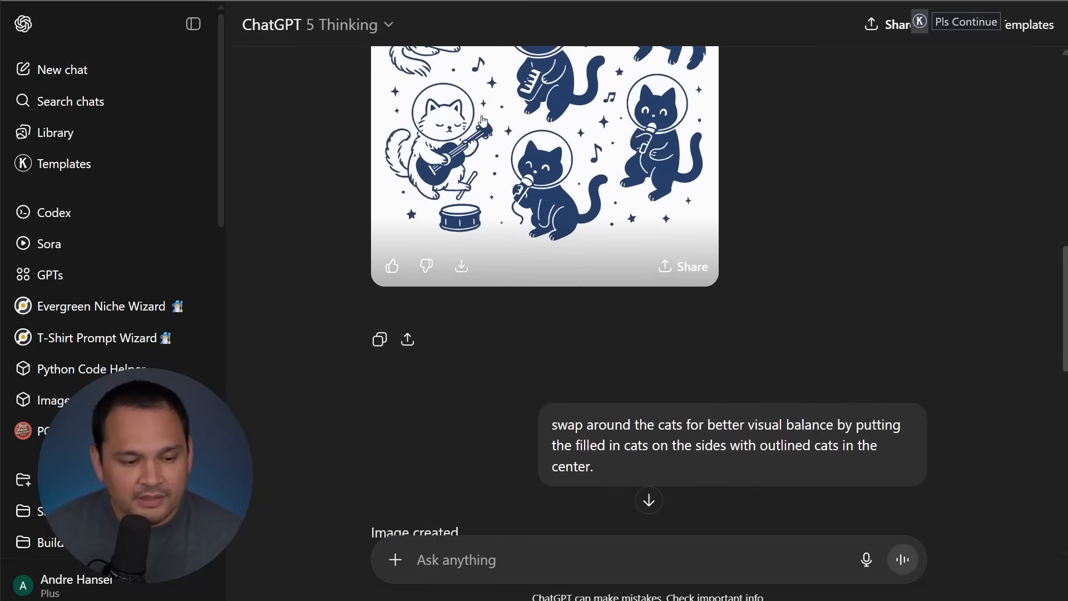
pyautogui.scroll(-3)
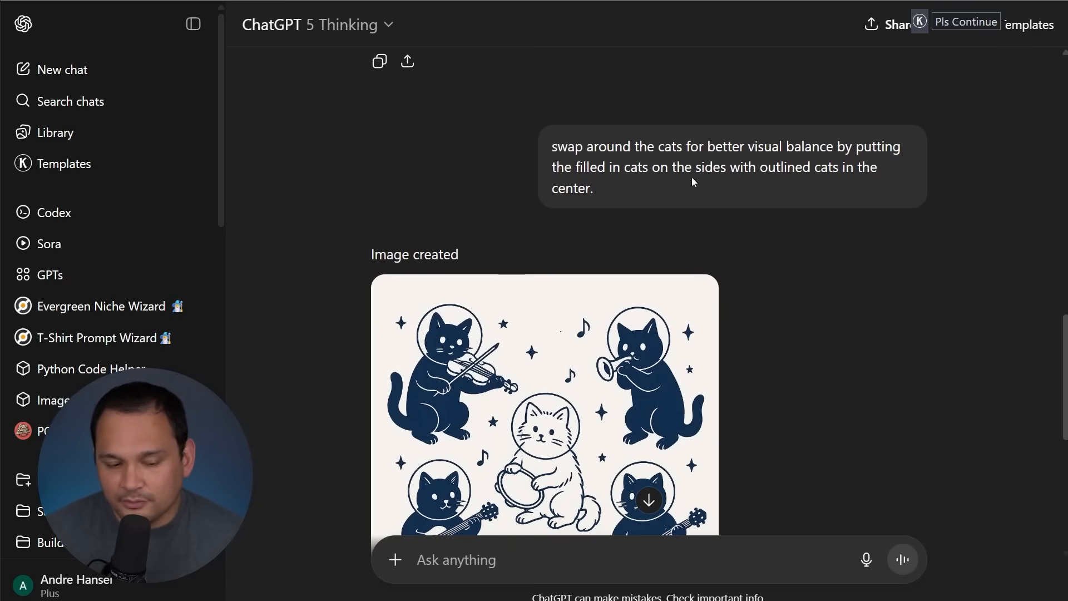
pyautogui.moveTo(665, 140)
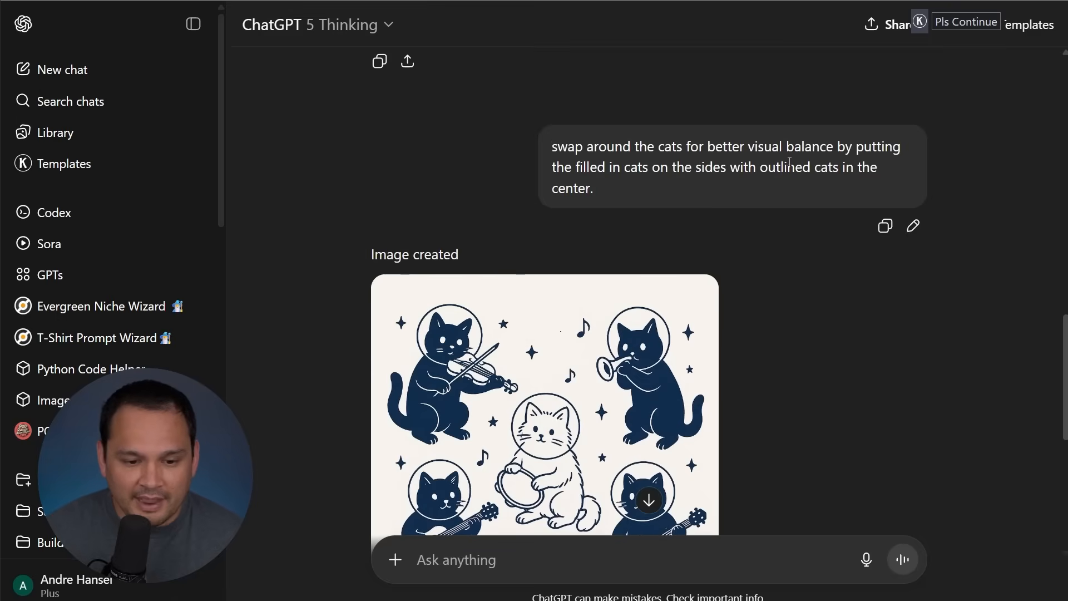
pyautogui.scroll(-3)
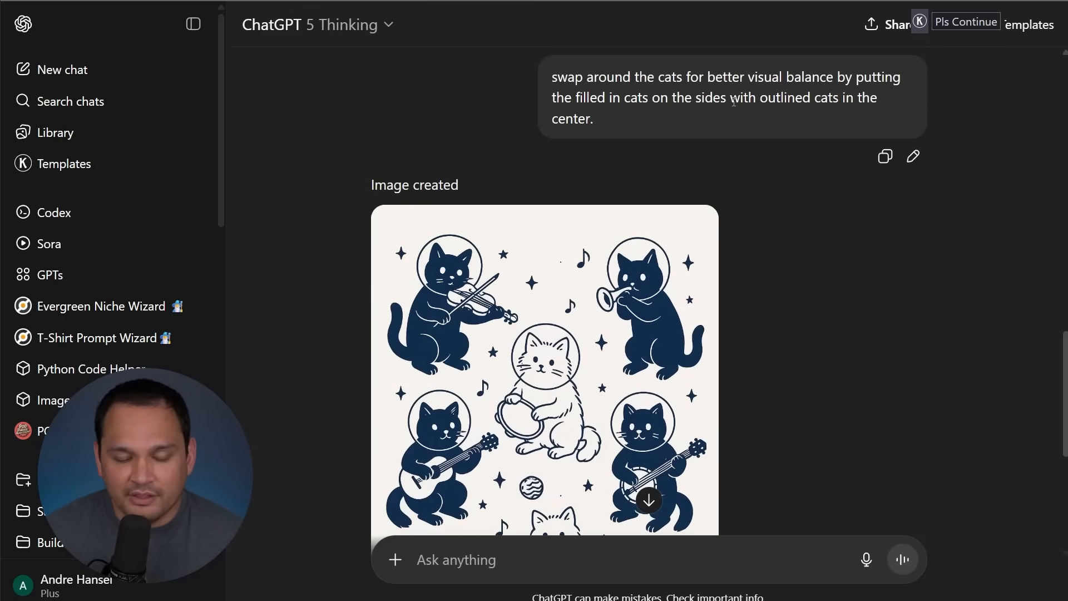
pyautogui.moveTo(715, 230)
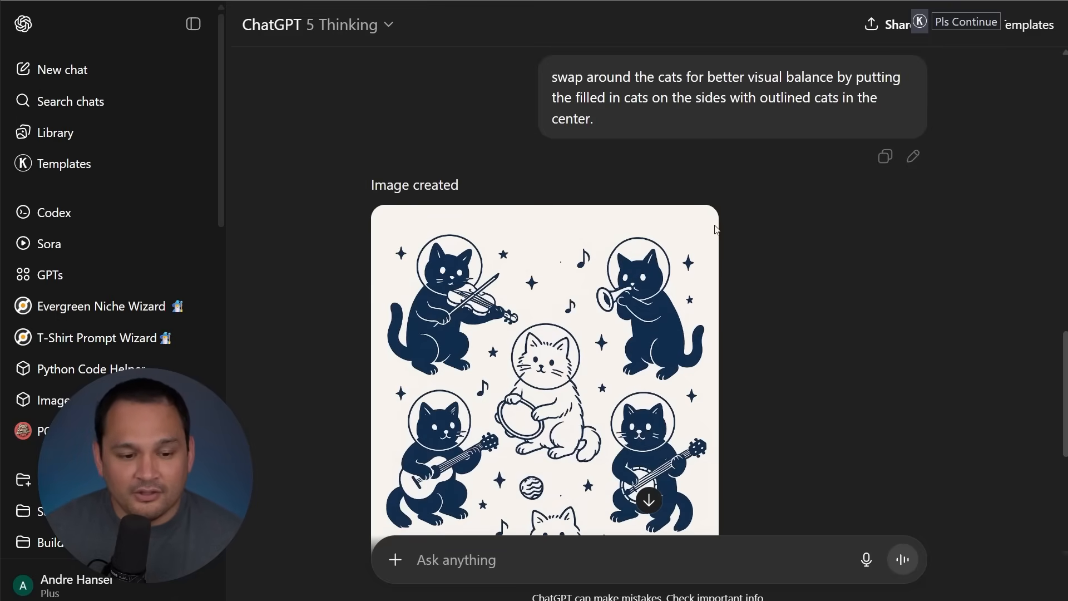
pyautogui.scroll(-3)
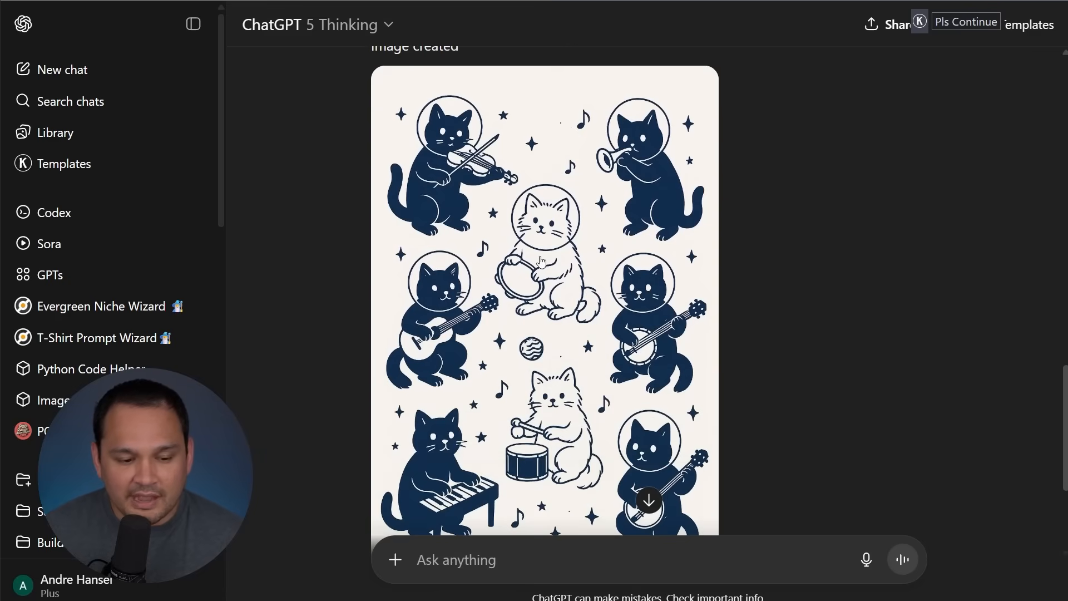
pyautogui.scroll(-3)
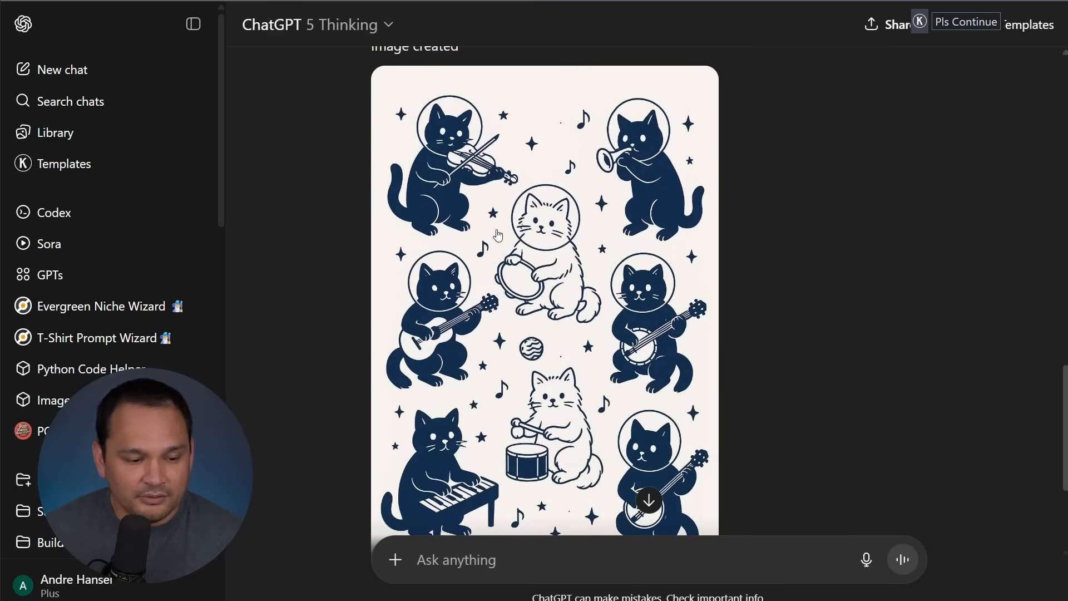
pyautogui.scroll(-3)
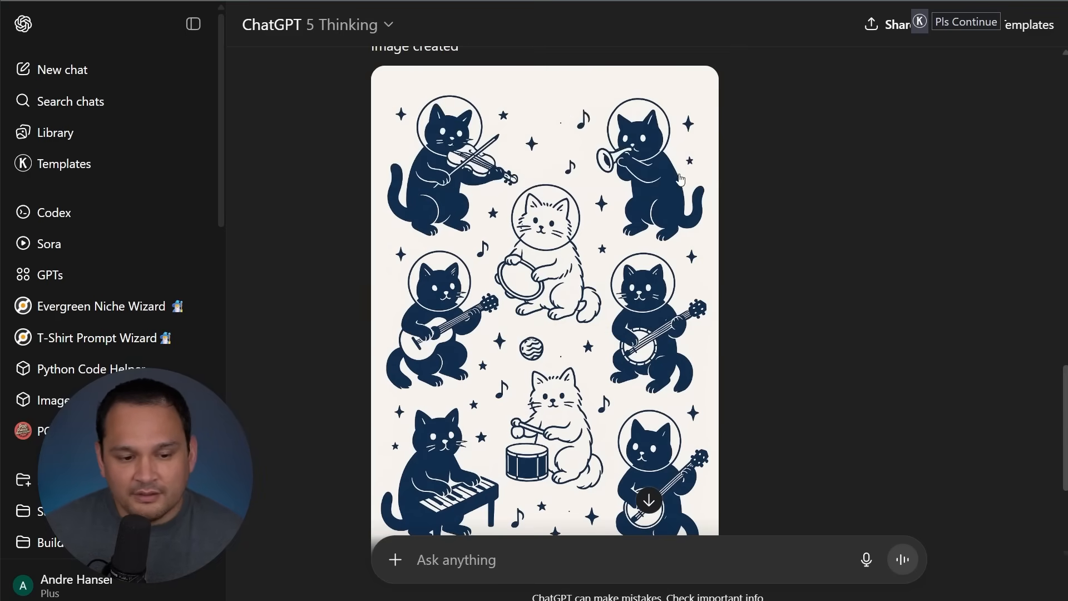
pyautogui.scroll(-3)
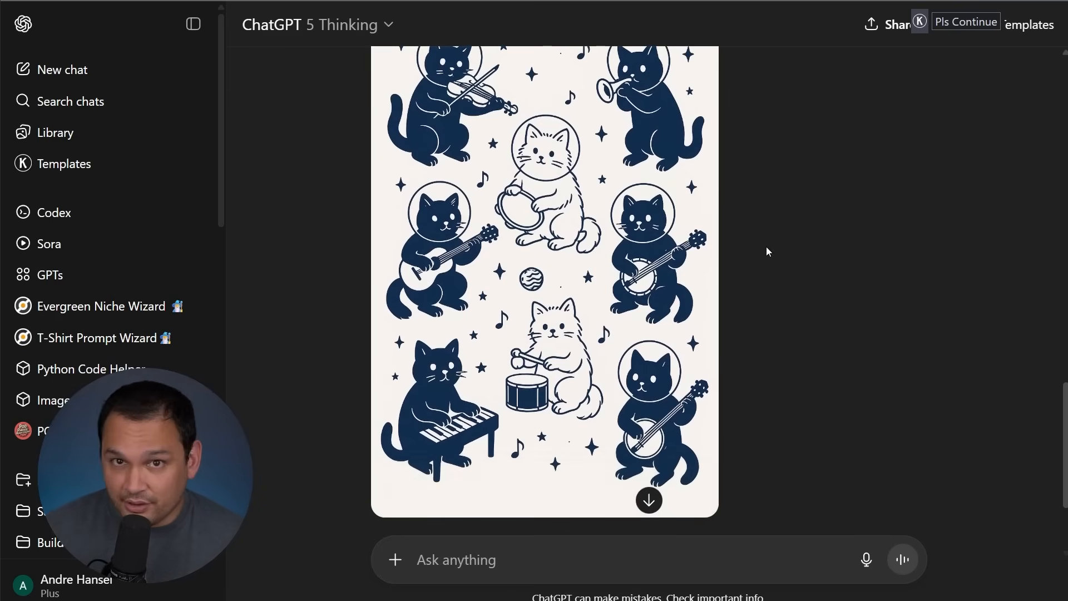
pyautogui.scroll(-3)
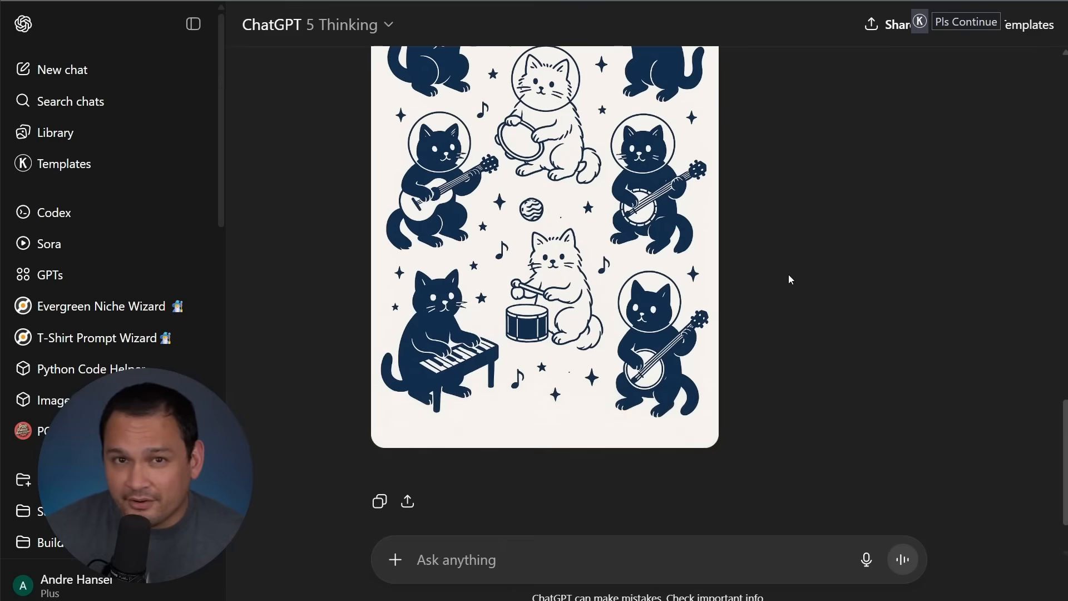
pyautogui.moveTo(777, 289)
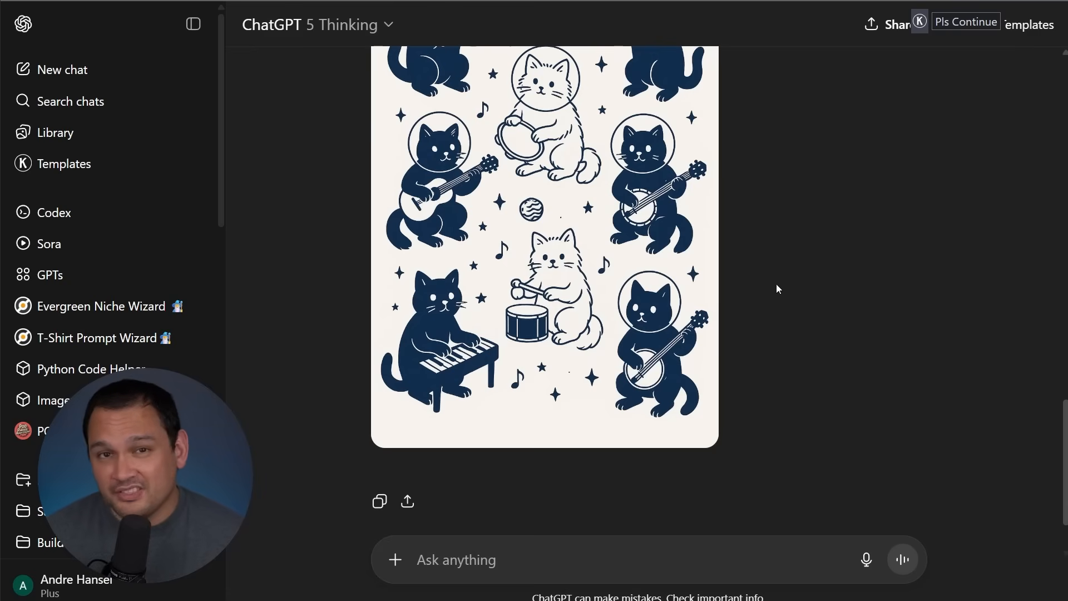
pyautogui.moveTo(765, 216)
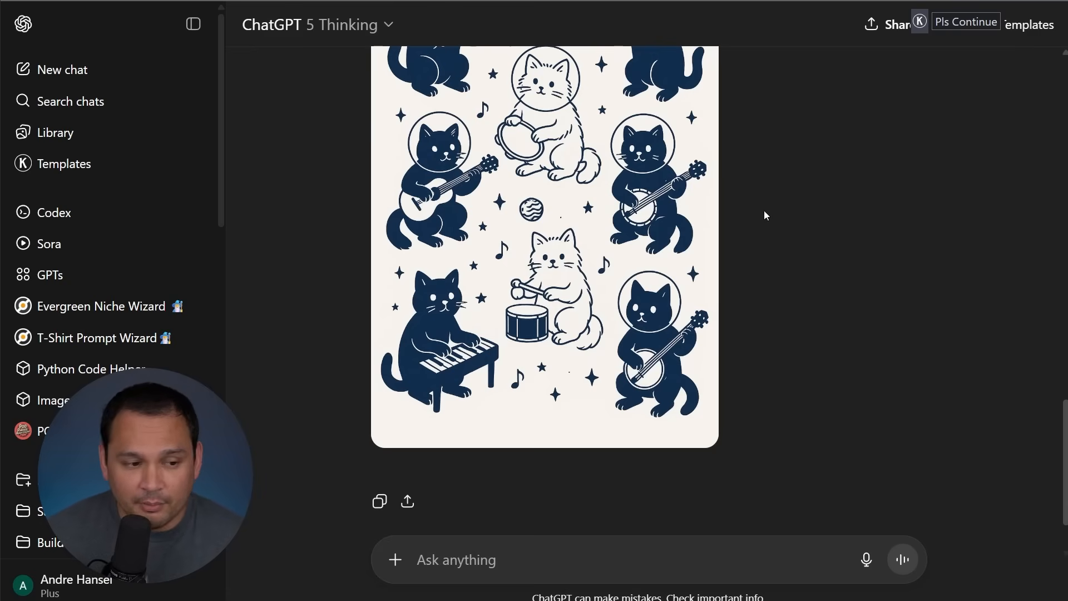
pyautogui.moveTo(566, 134)
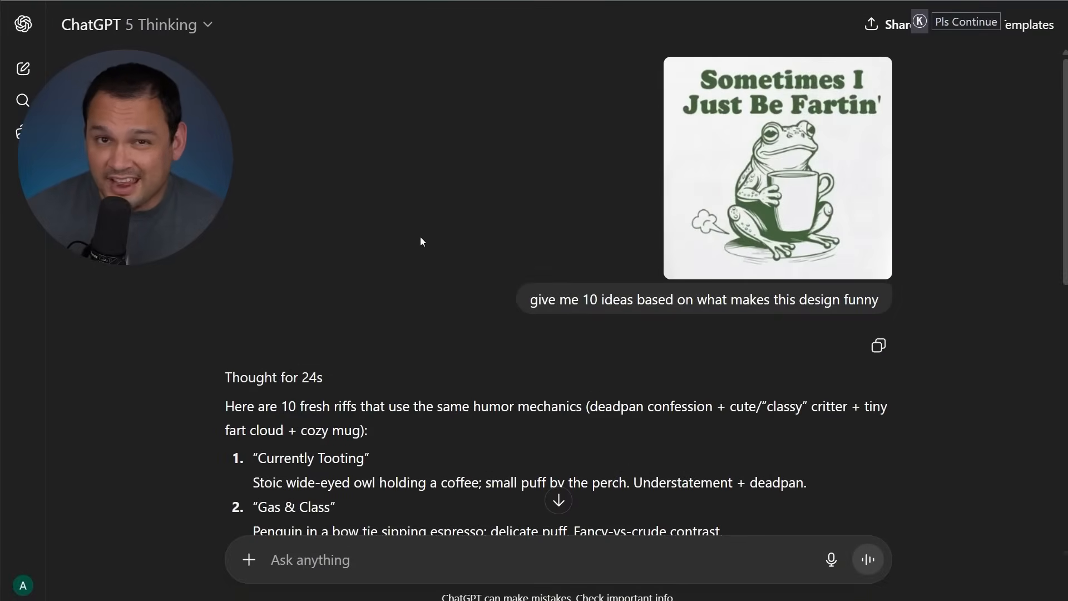
pyautogui.moveTo(355, 332)
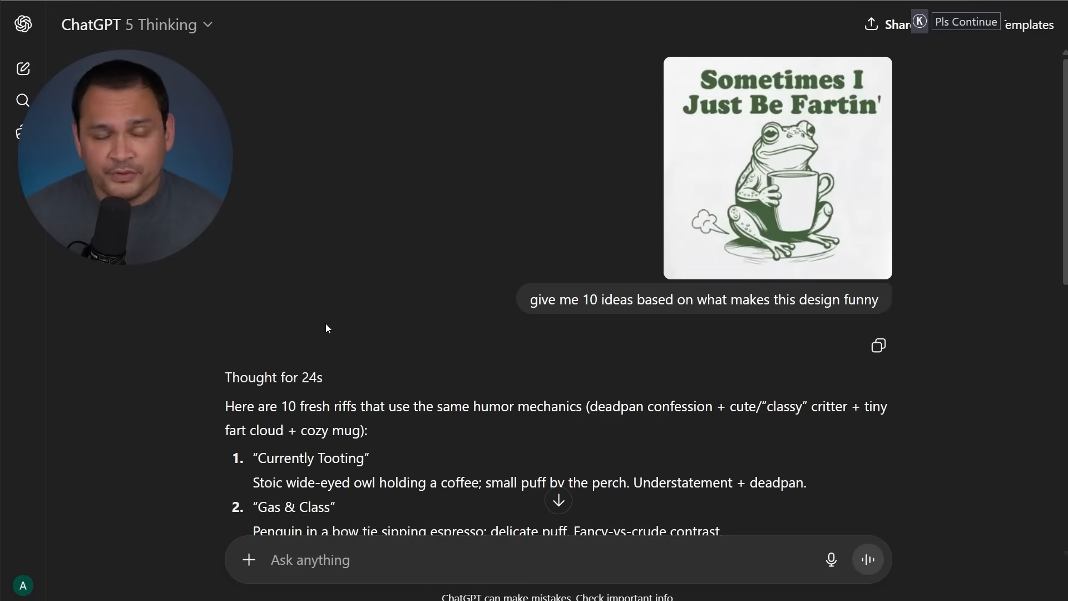
pyautogui.moveTo(487, 289)
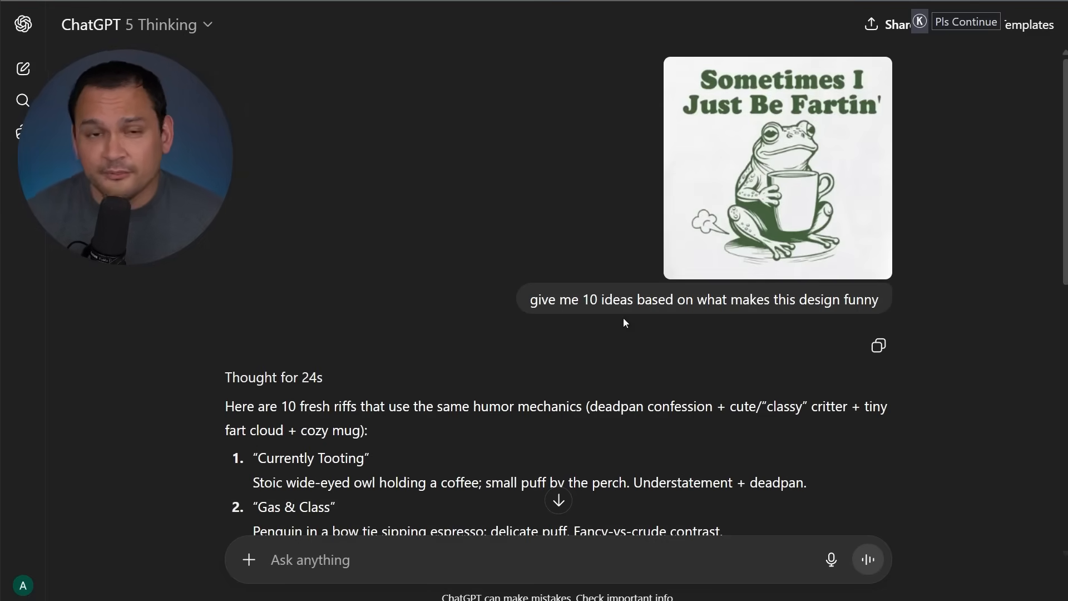
pyautogui.moveTo(431, 207)
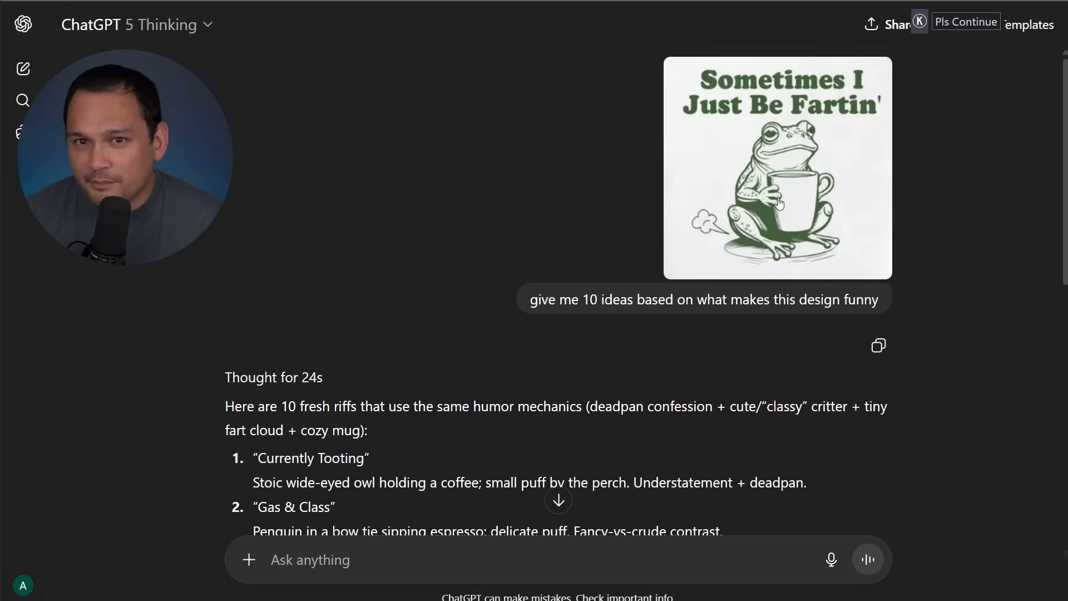
# Scroll through the ten funny shirt ideas below the frog fart design and back.
pyautogui.scroll(-3)
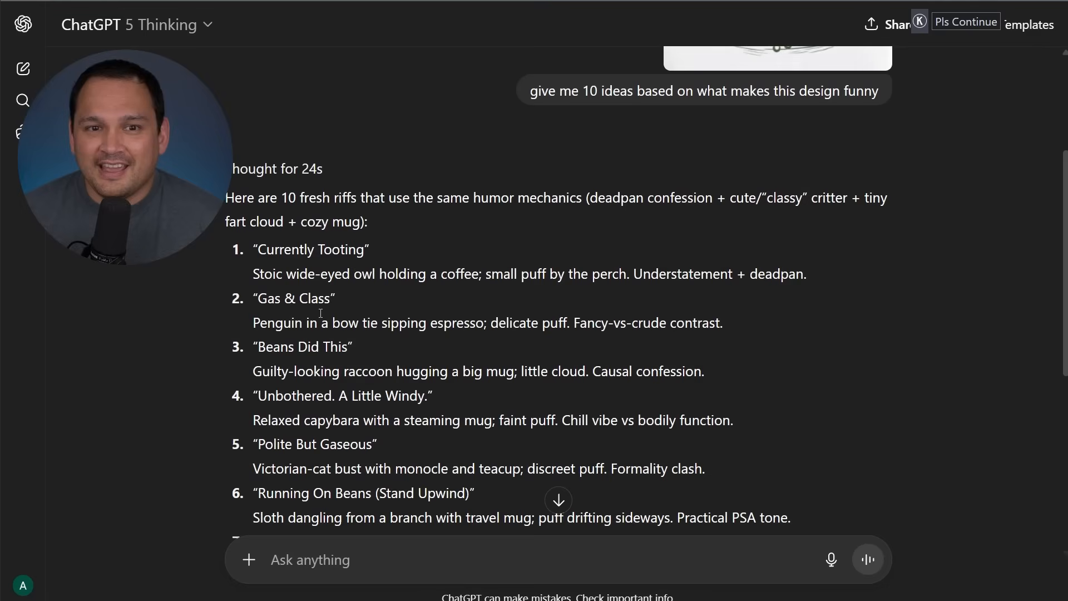
pyautogui.scroll(-3)
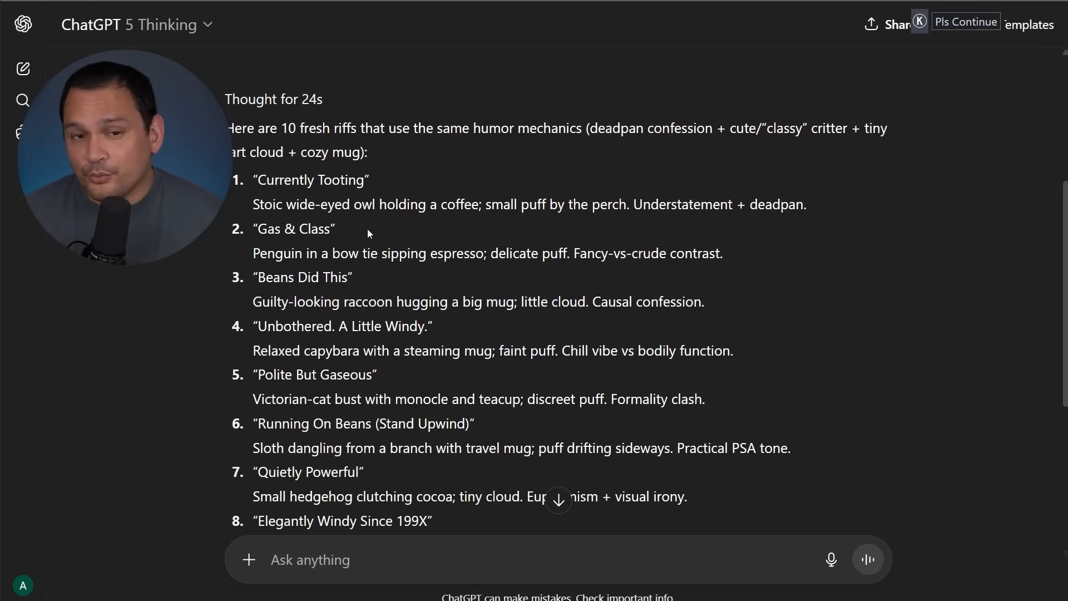
pyautogui.scroll(-3)
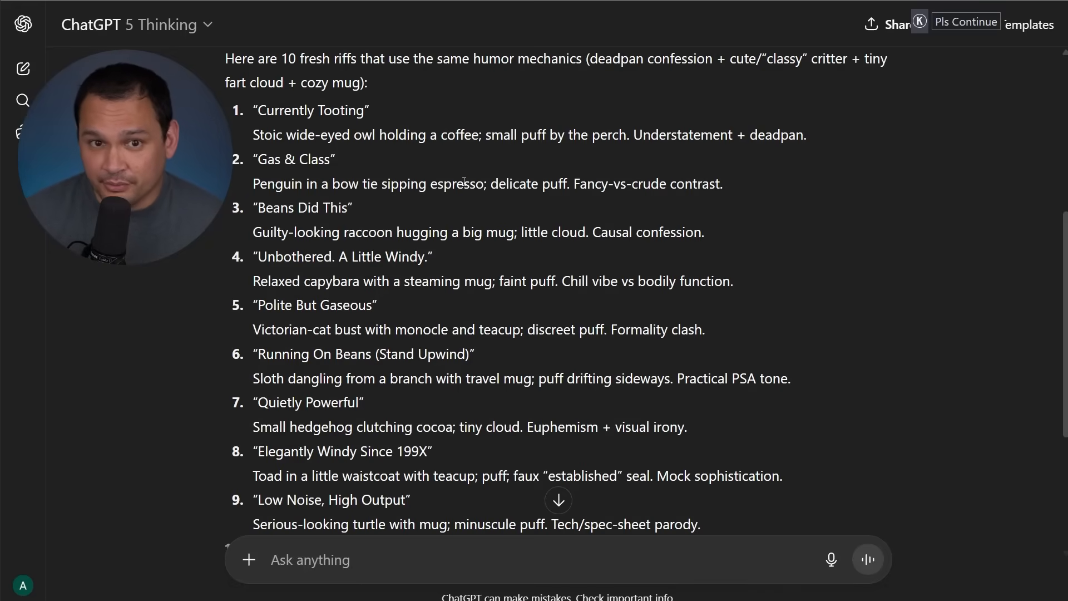
pyautogui.scroll(-3)
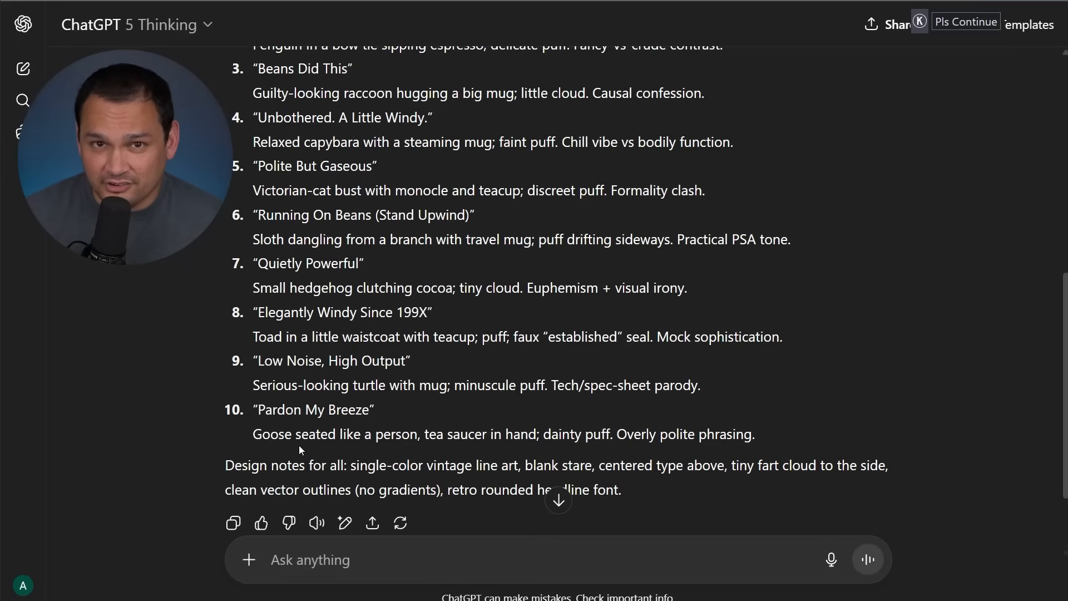
pyautogui.scroll(3)
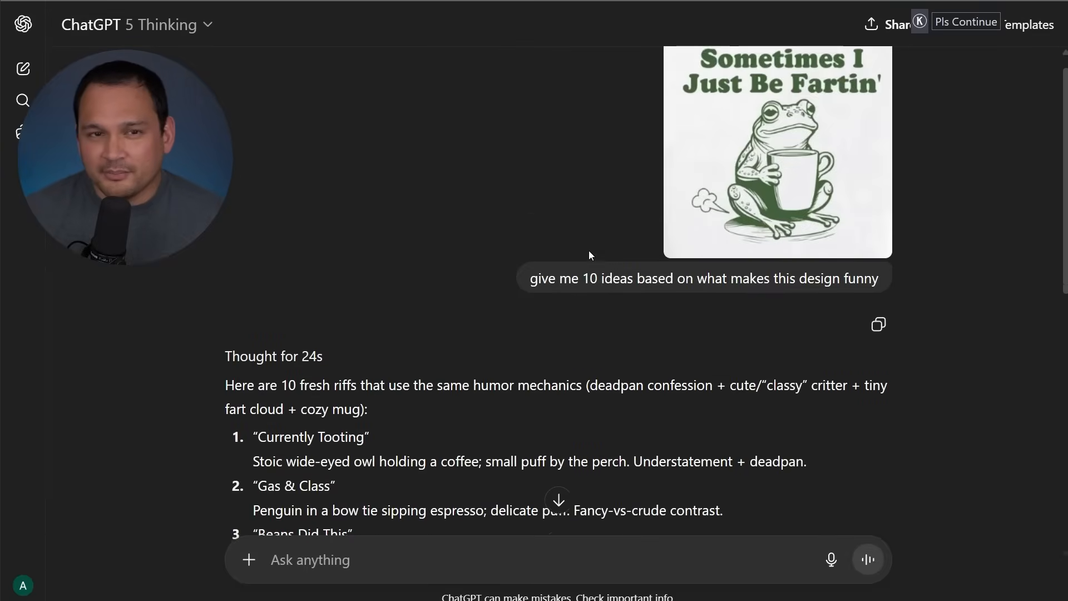
pyautogui.scroll(-3)
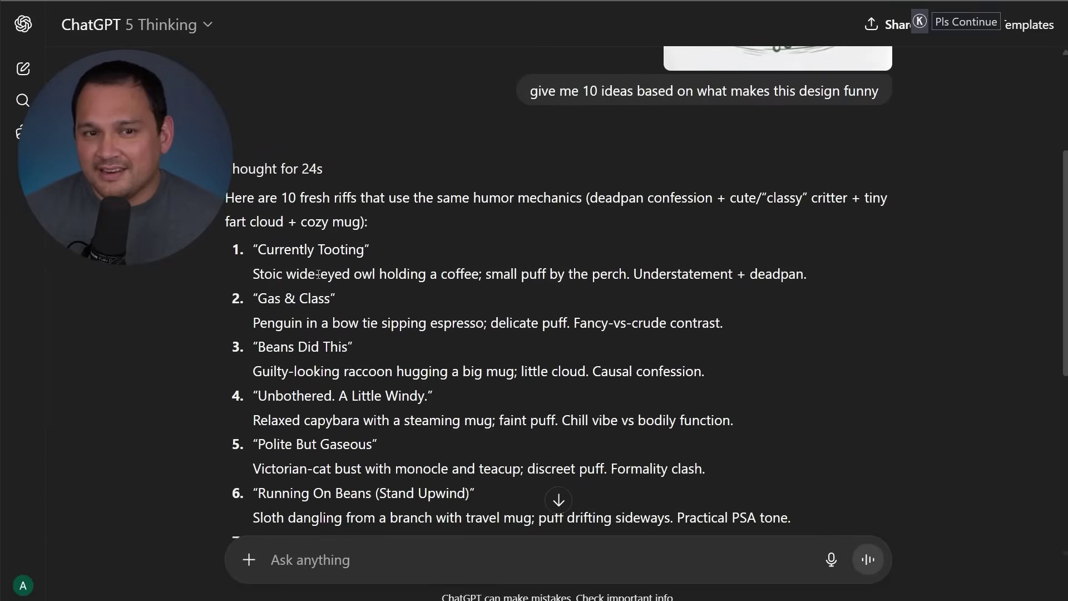
pyautogui.scroll(-3)
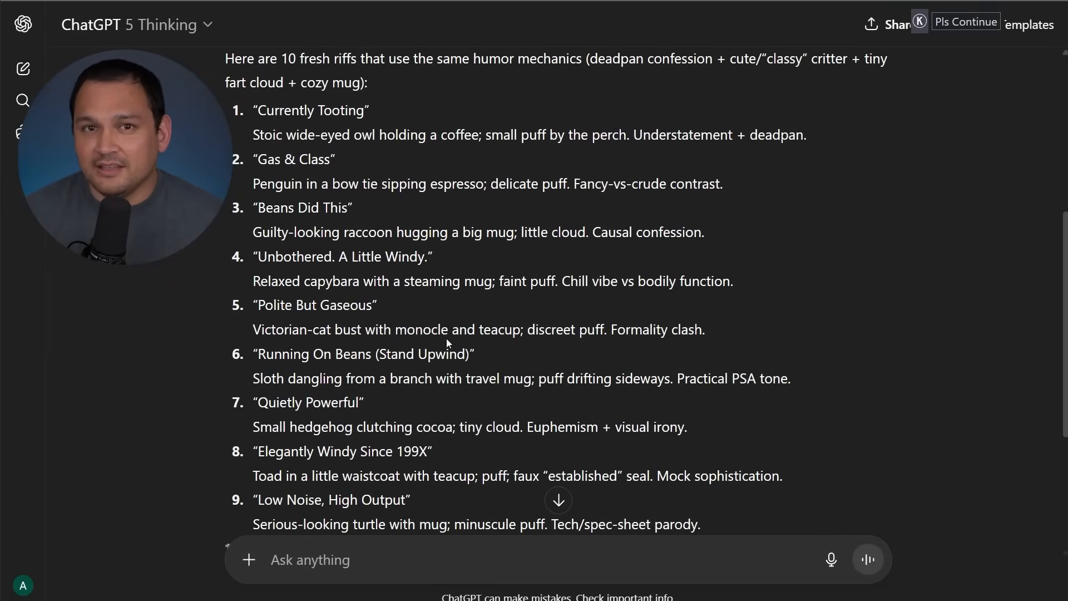
pyautogui.scroll(-3)
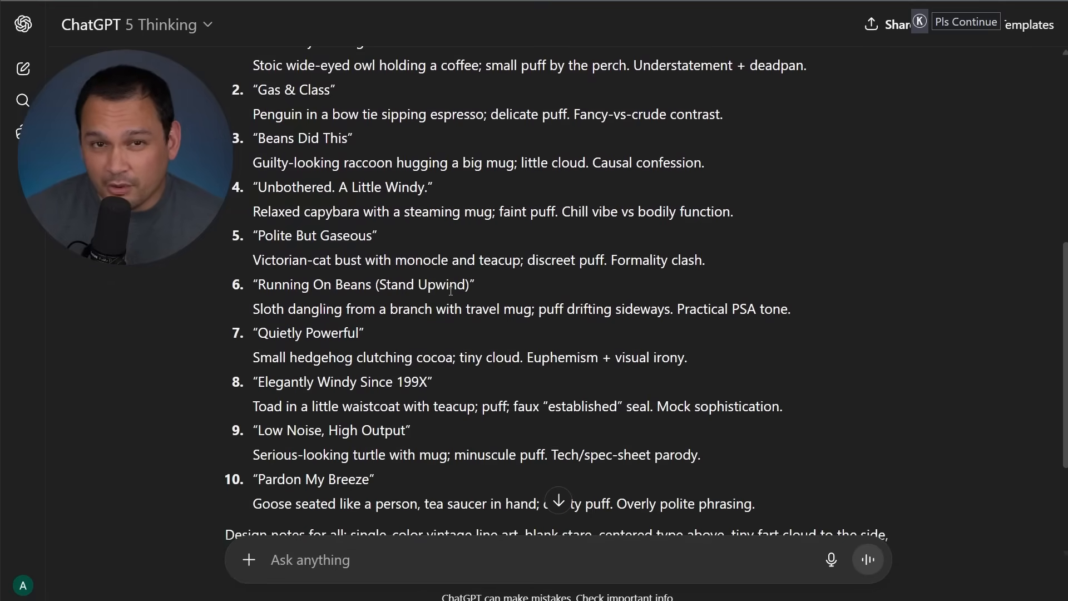
pyautogui.moveTo(530, 286)
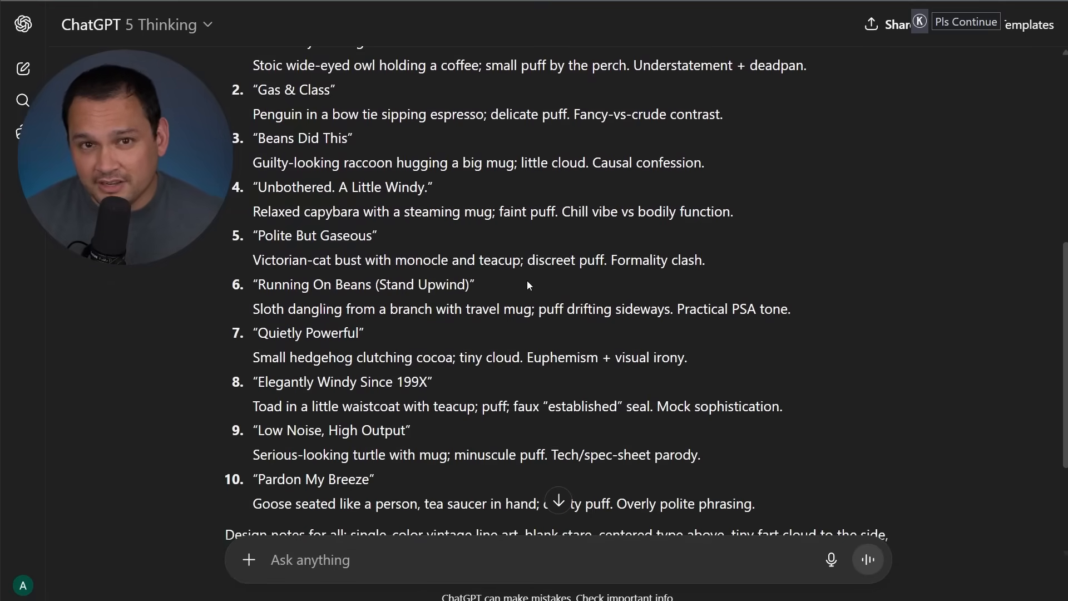
pyautogui.scroll(3)
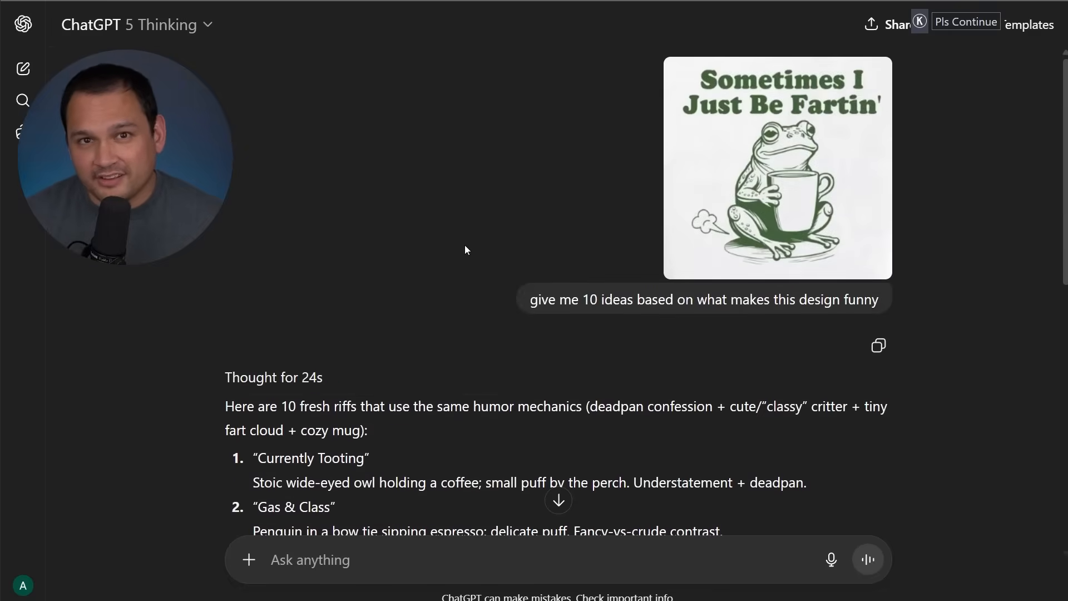
pyautogui.scroll(-3)
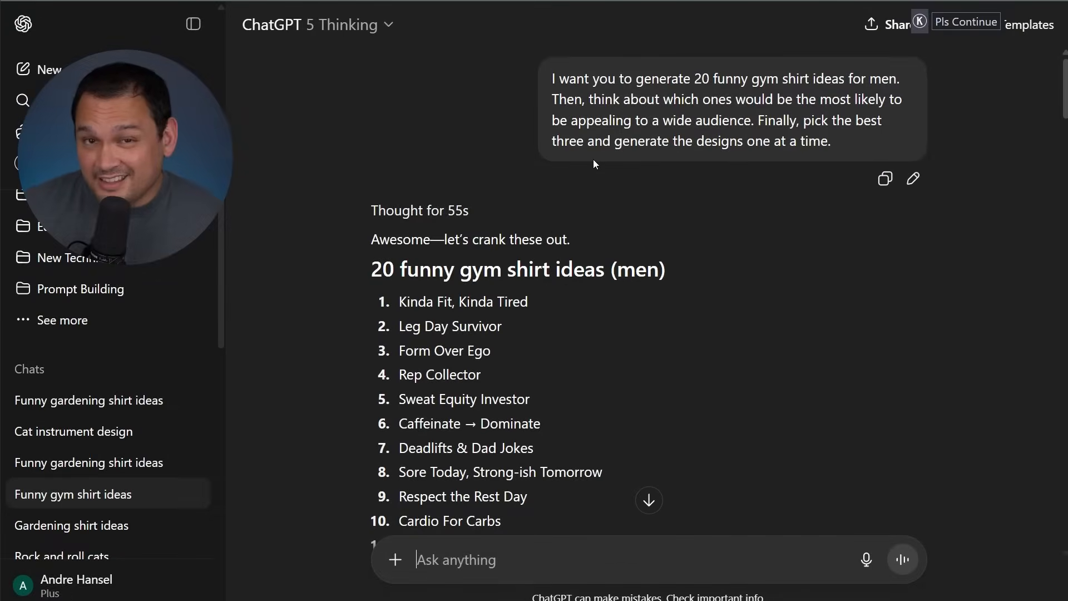
pyautogui.moveTo(563, 227)
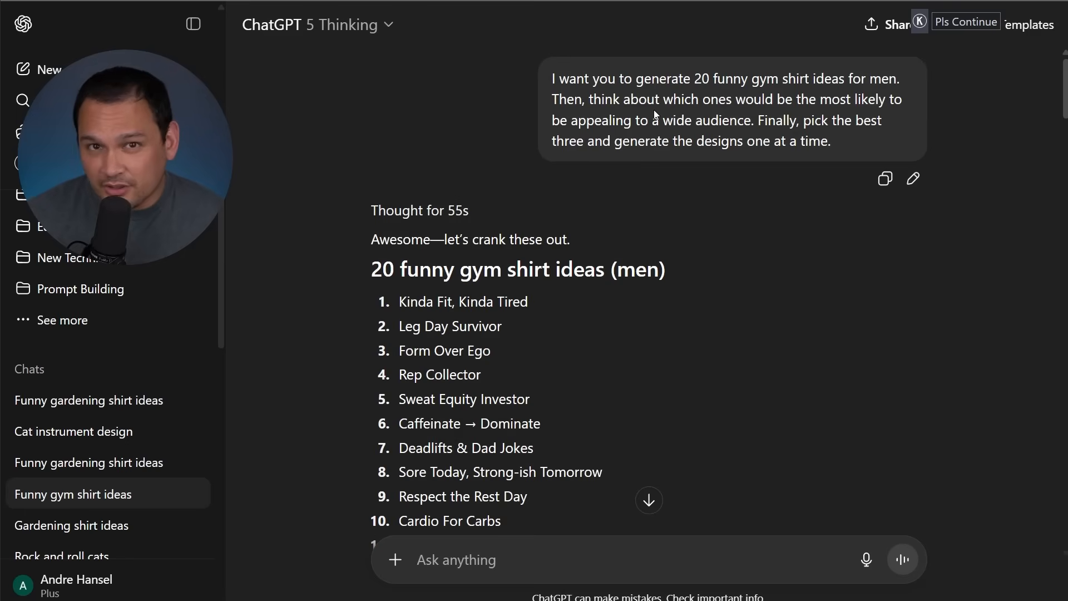
pyautogui.moveTo(688, 177)
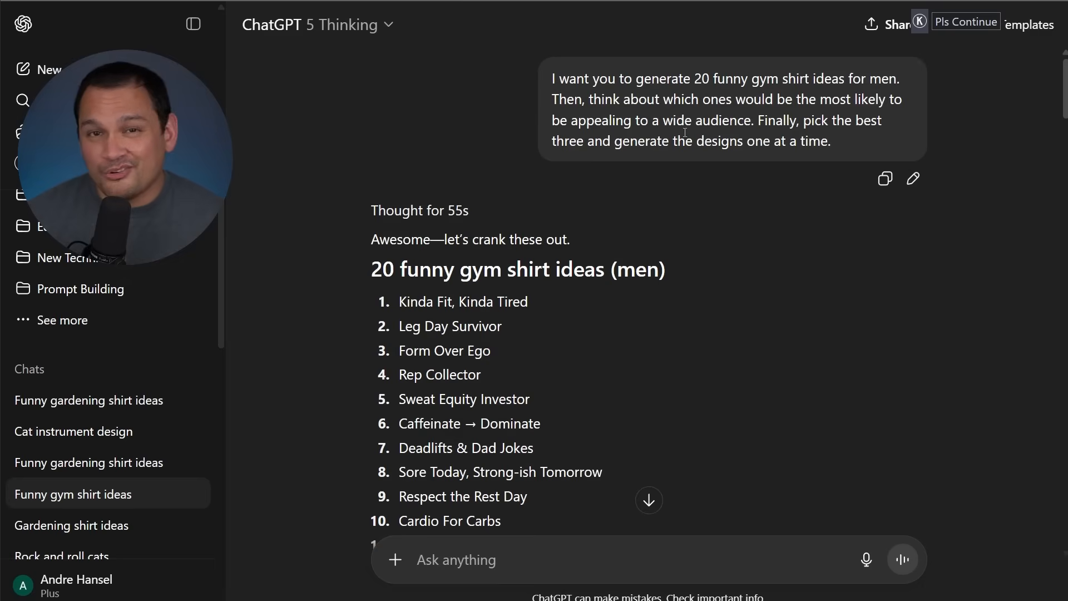
pyautogui.moveTo(792, 227)
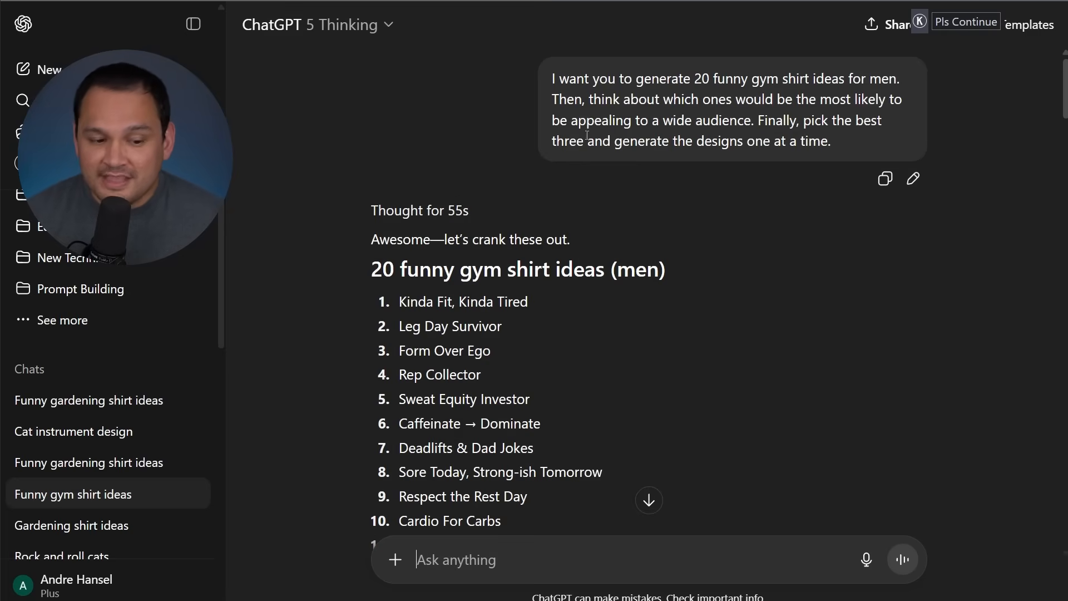
pyautogui.moveTo(825, 133)
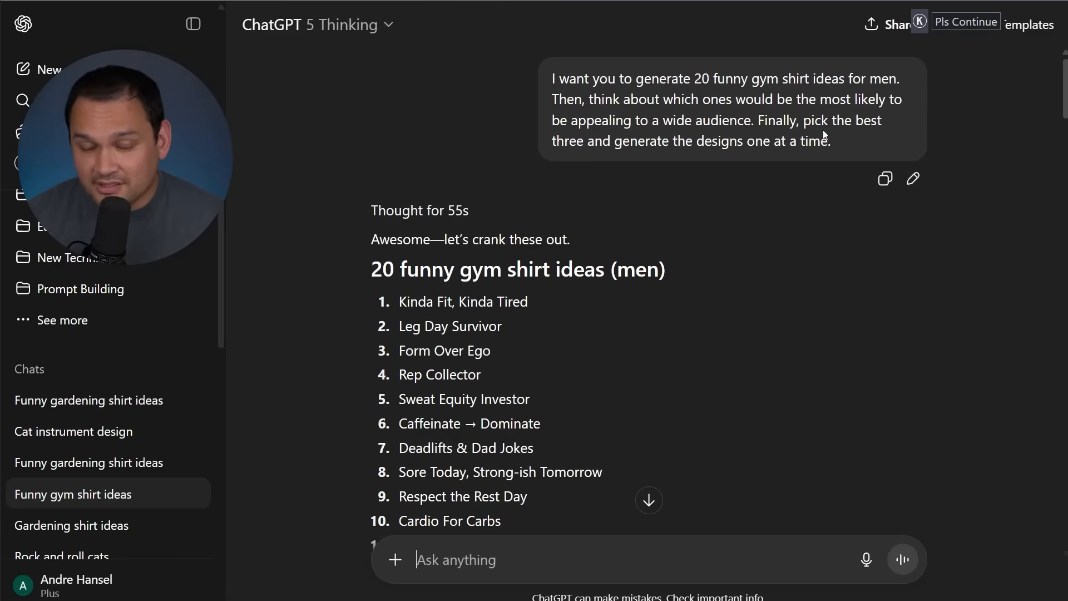
pyautogui.moveTo(534, 84)
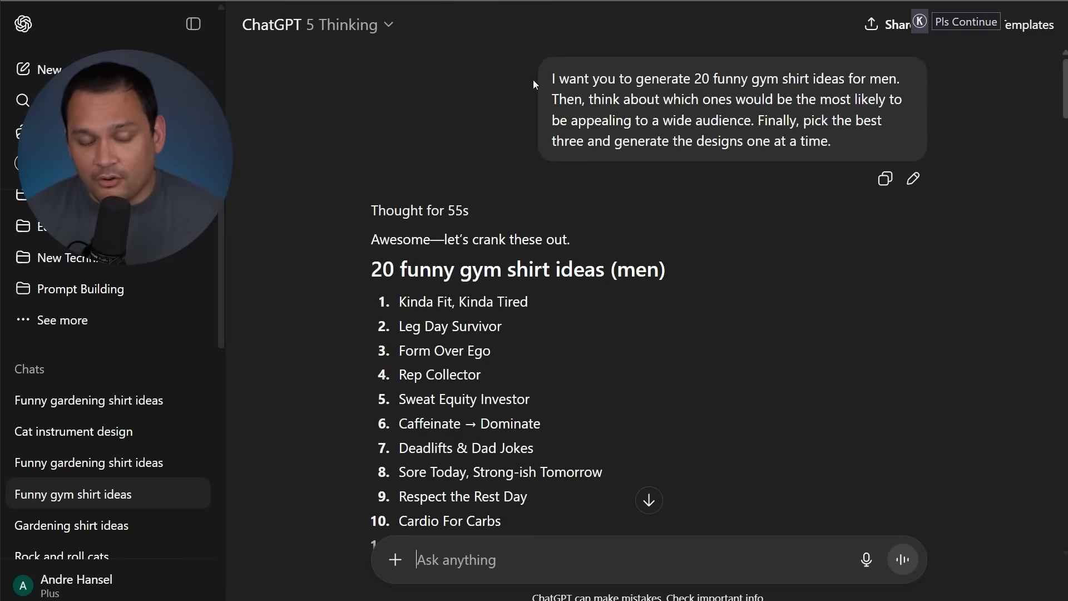
pyautogui.moveTo(862, 153)
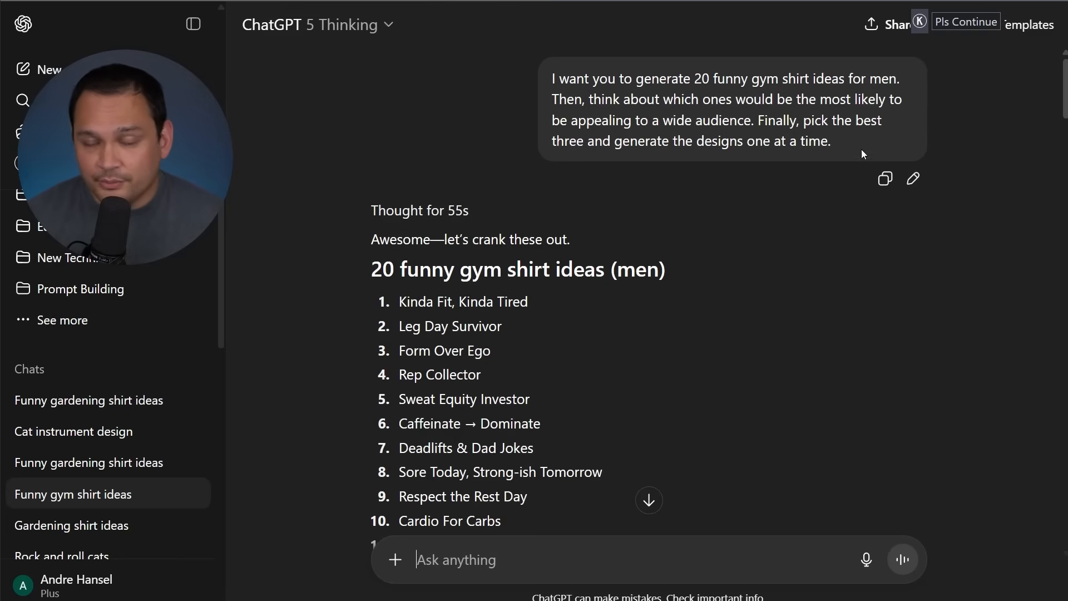
pyautogui.moveTo(692, 115)
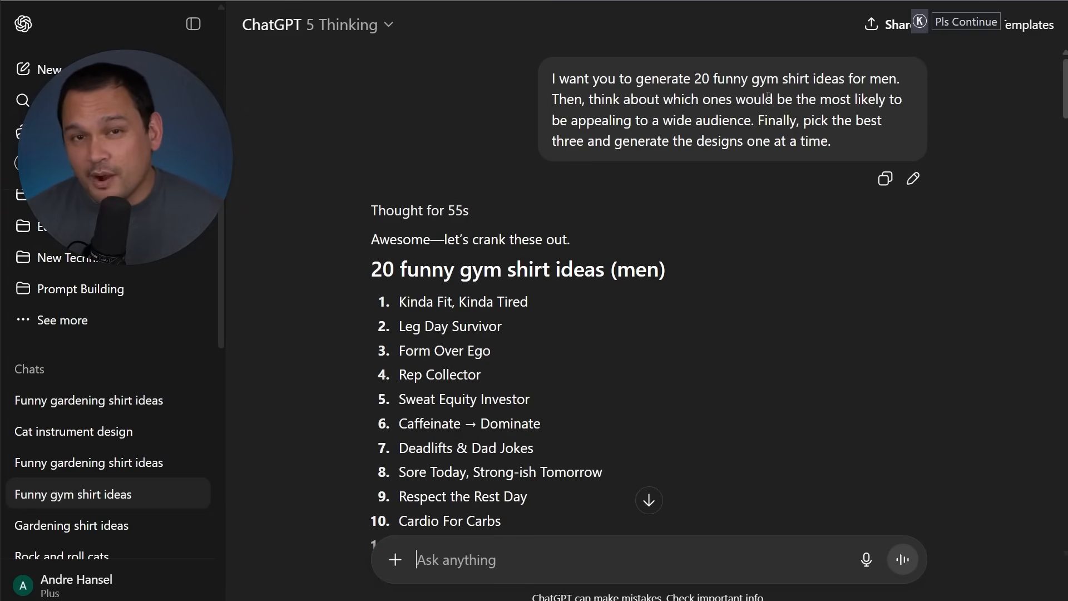
pyautogui.scroll(-3)
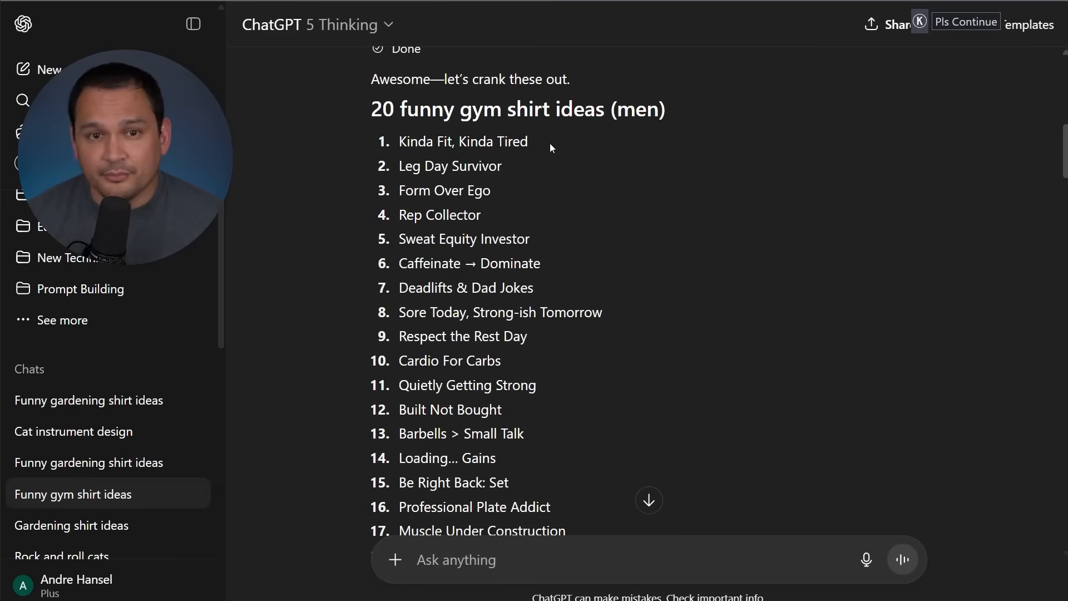
pyautogui.moveTo(525, 185)
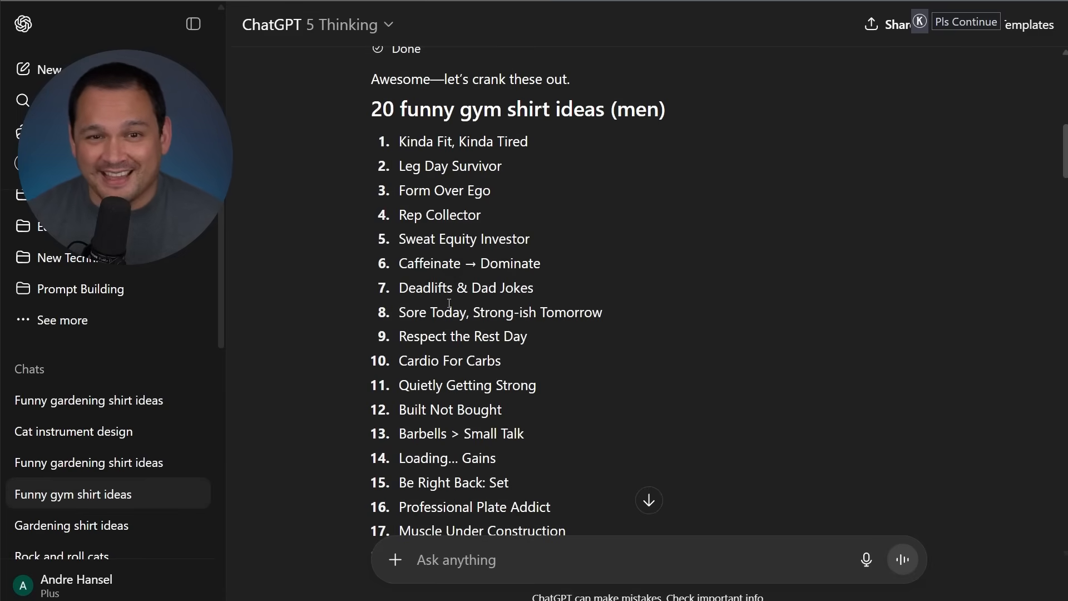
pyautogui.scroll(-3)
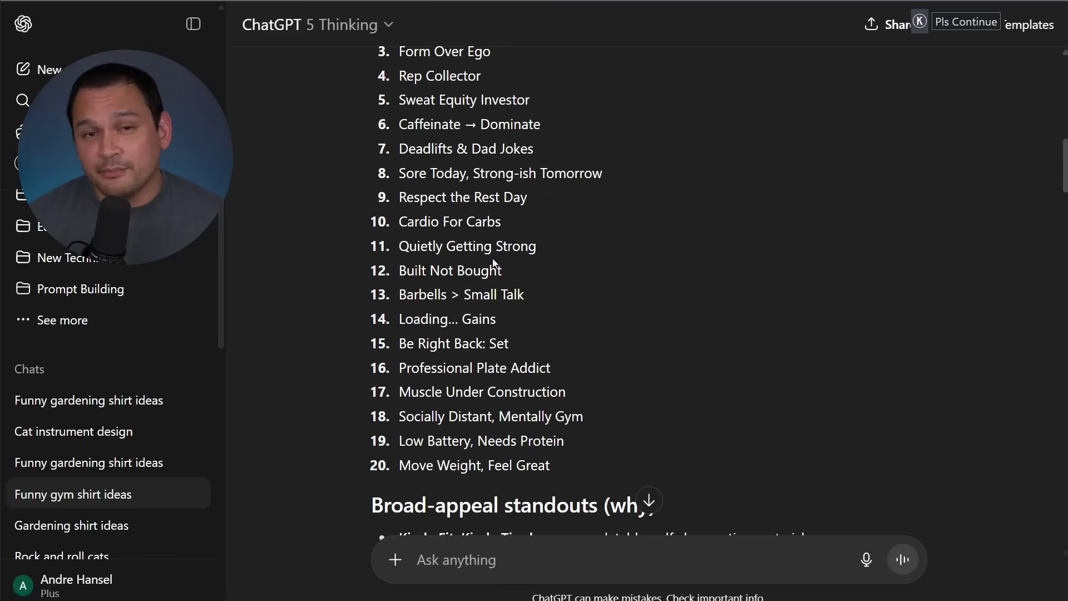
pyautogui.moveTo(525, 336)
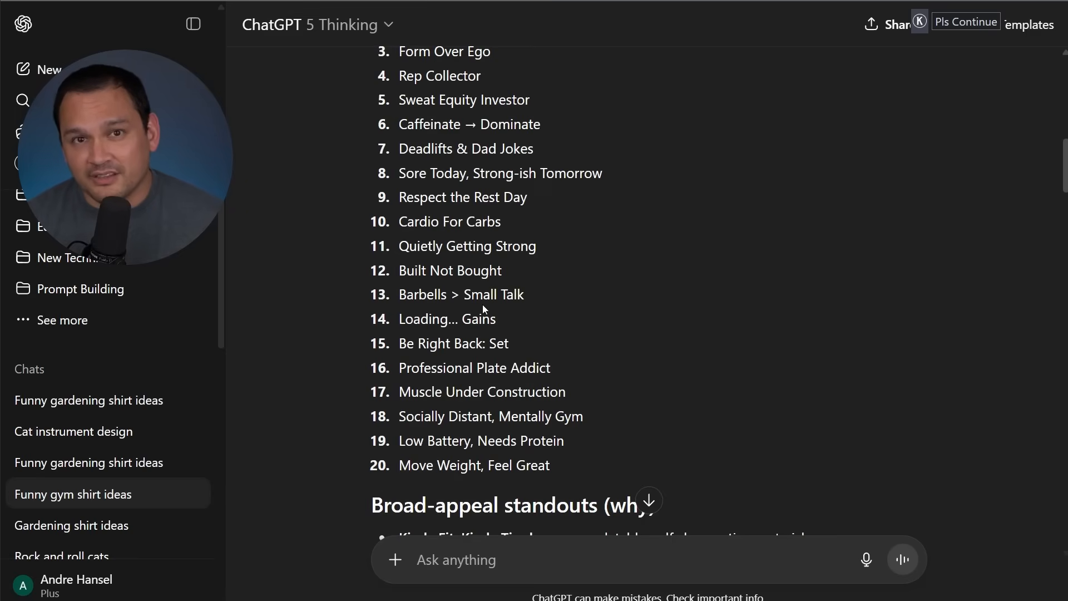
# Scroll down through the standouts, top-3 picks and the three design briefs.
pyautogui.scroll(-3)
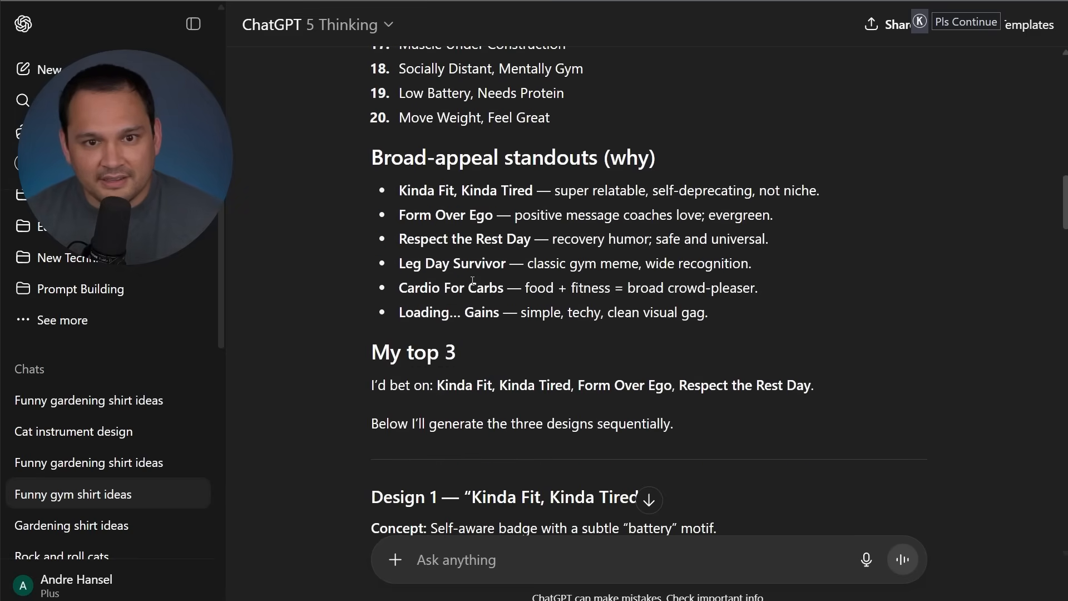
pyautogui.scroll(-3)
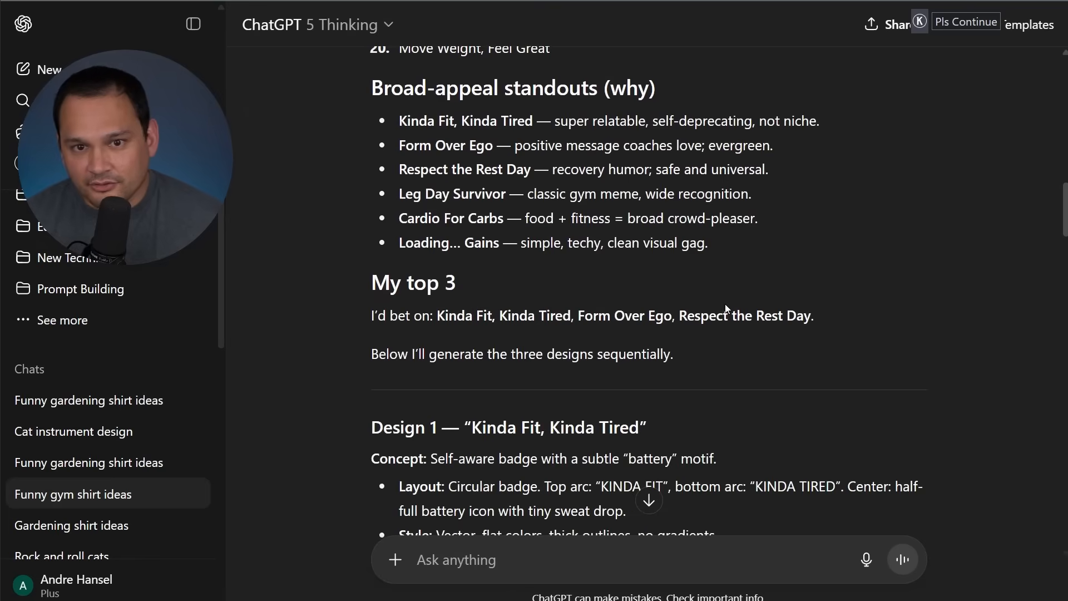
pyautogui.scroll(-3)
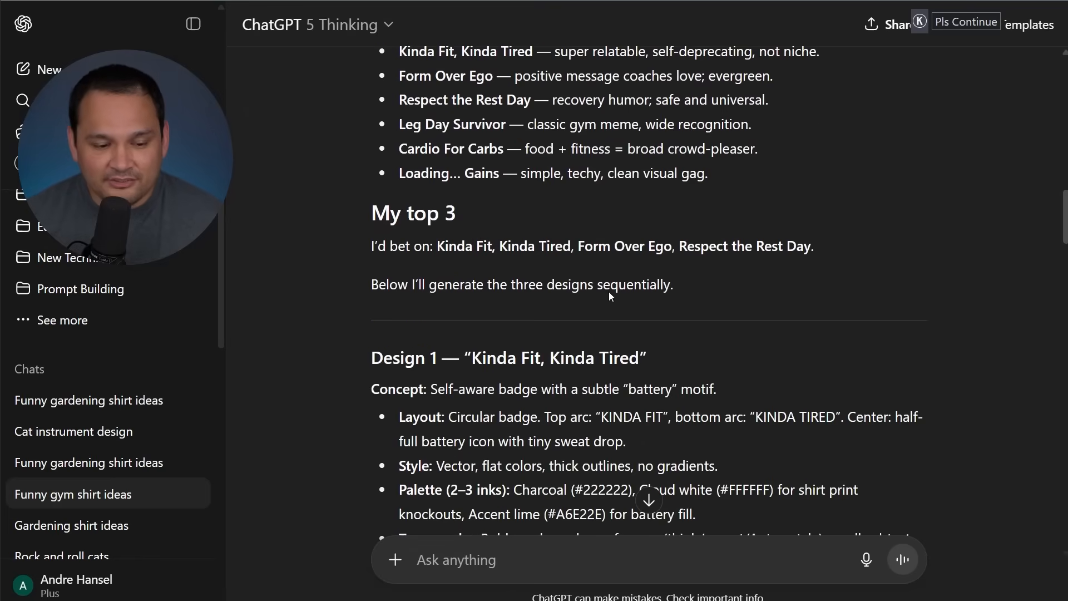
pyautogui.scroll(-3)
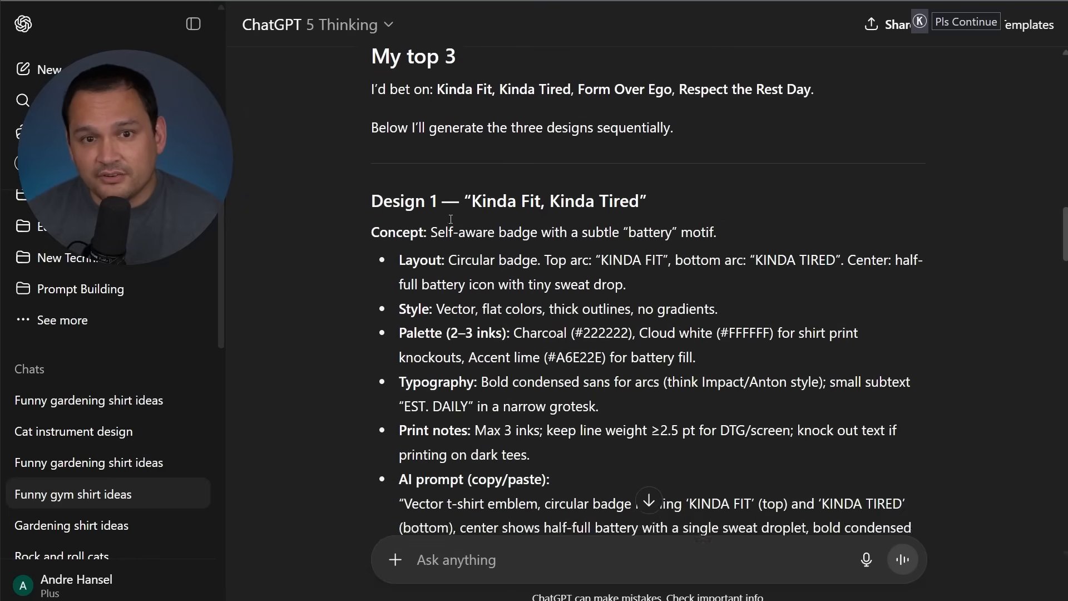
pyautogui.scroll(-3)
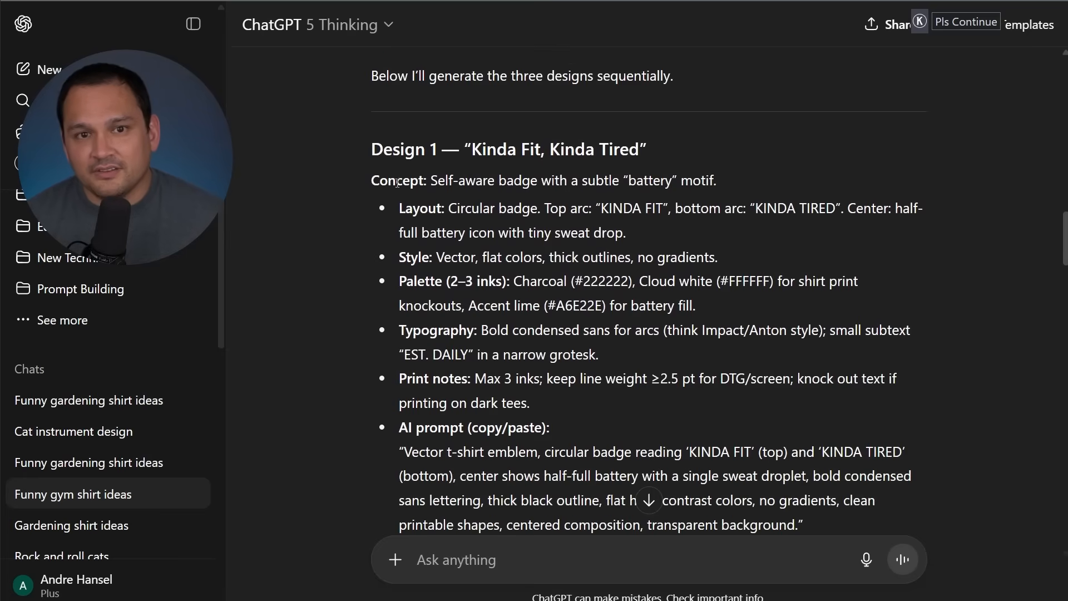
pyautogui.scroll(-3)
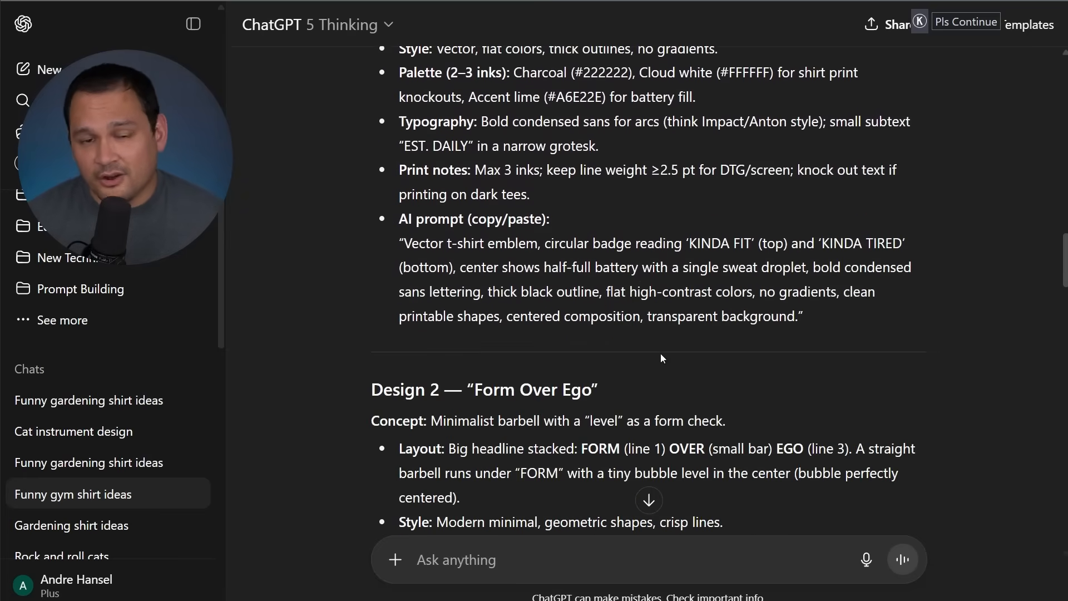
pyautogui.scroll(-3)
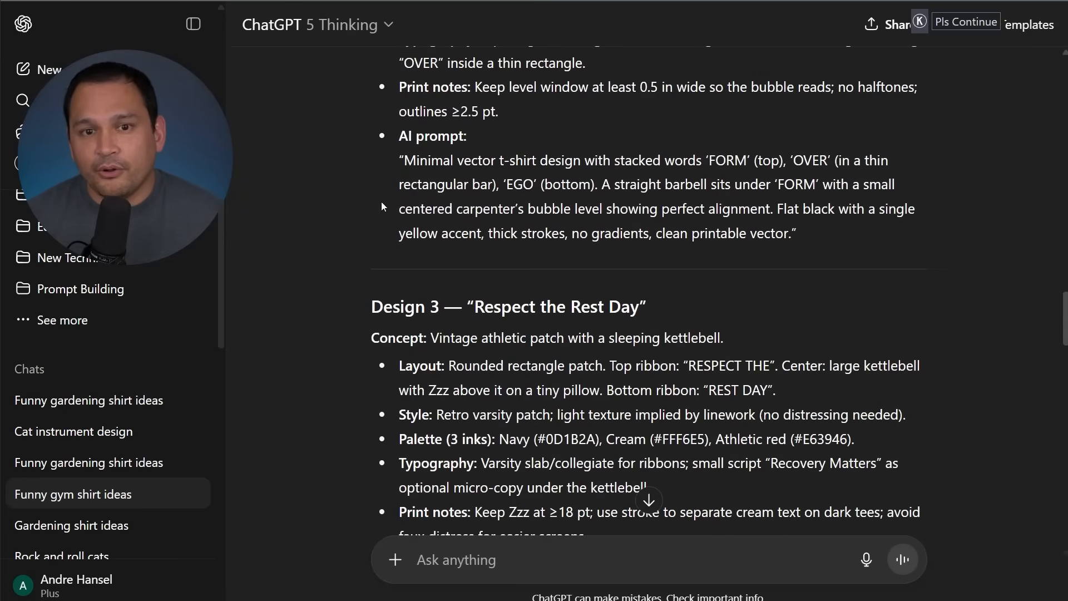
pyautogui.scroll(-3)
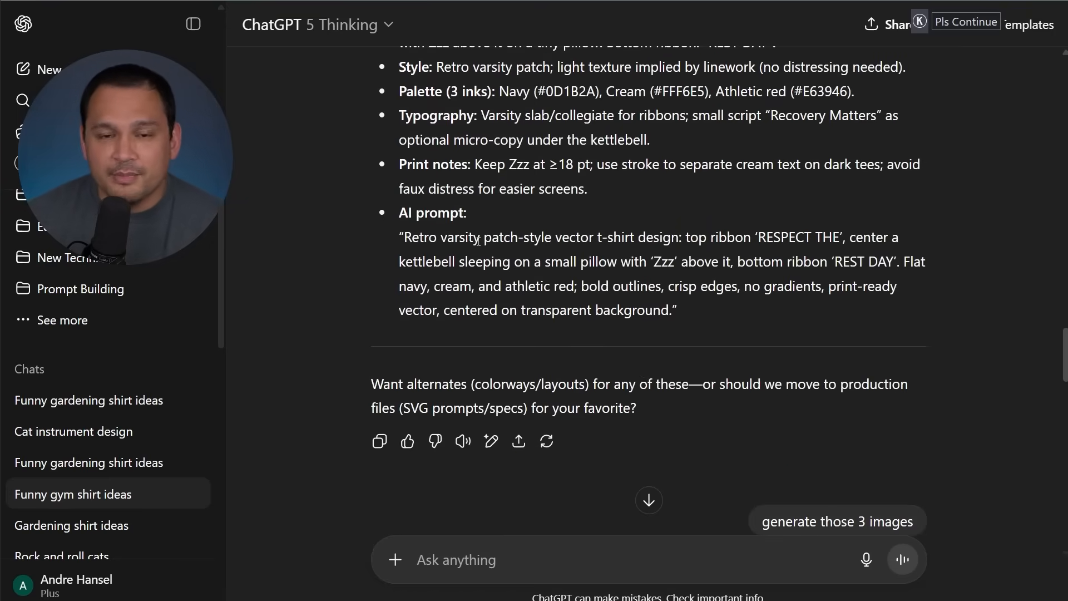
# Scroll down to the 'Kinda Fit, Kinda Tired' badge and the rendering 'Form Over Ego' image.
pyautogui.scroll(-3)
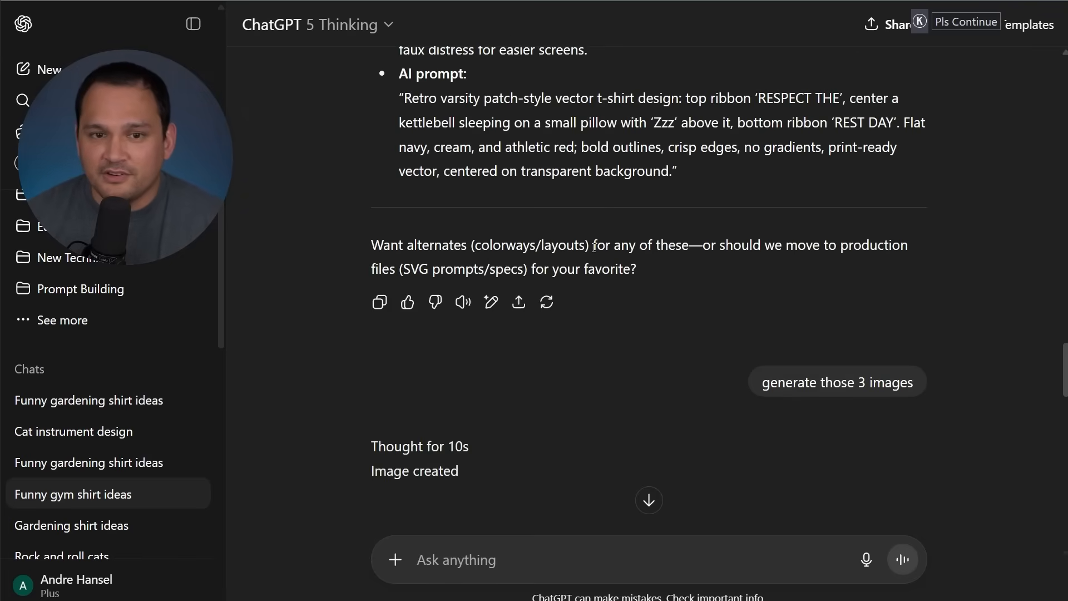
pyautogui.scroll(-3)
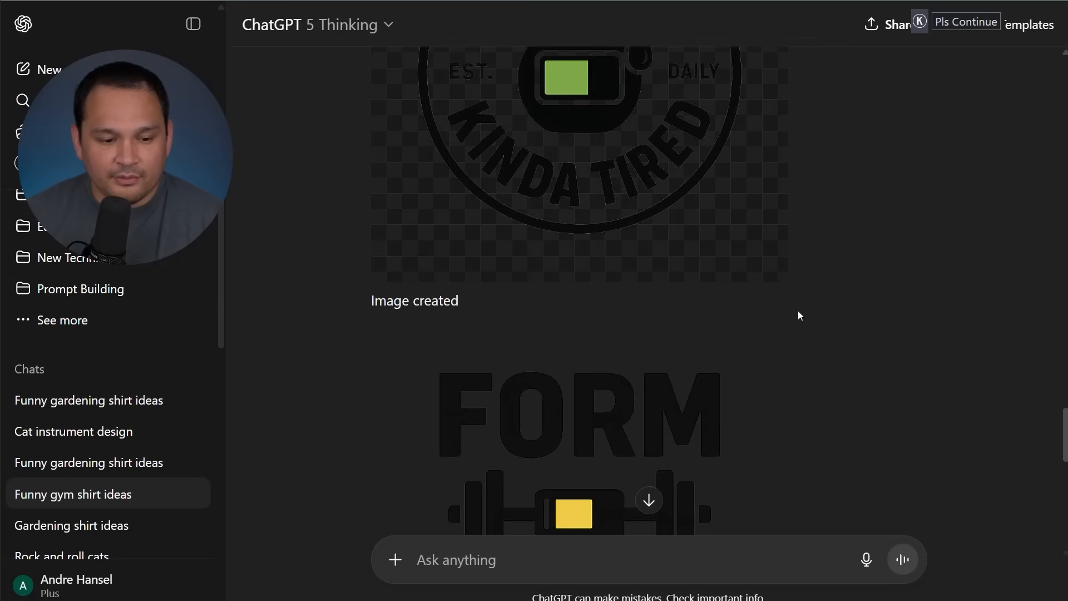
pyautogui.scroll(-3)
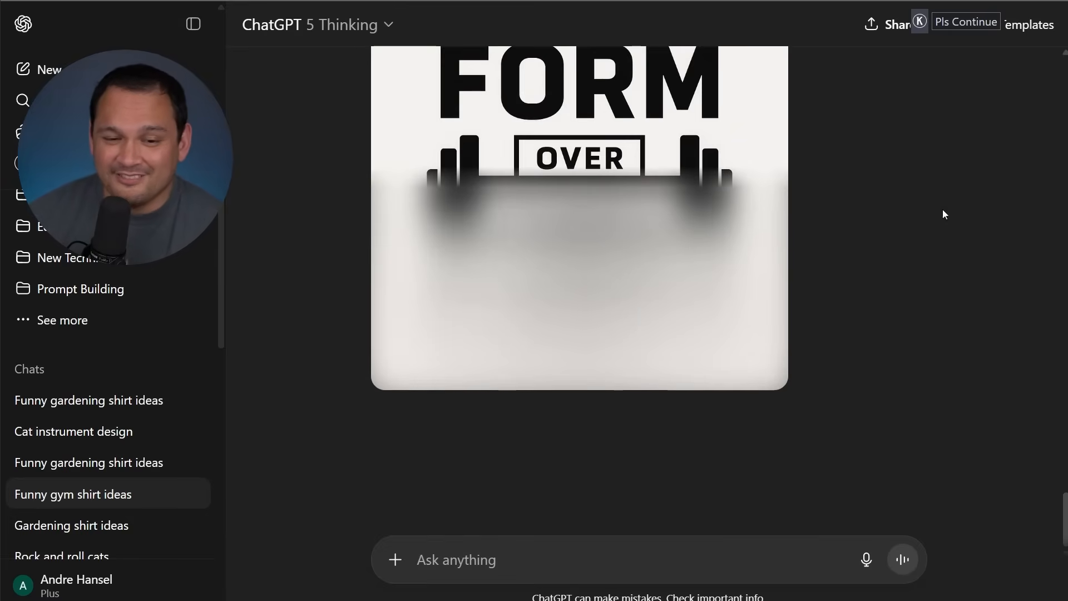
pyautogui.moveTo(695, 268)
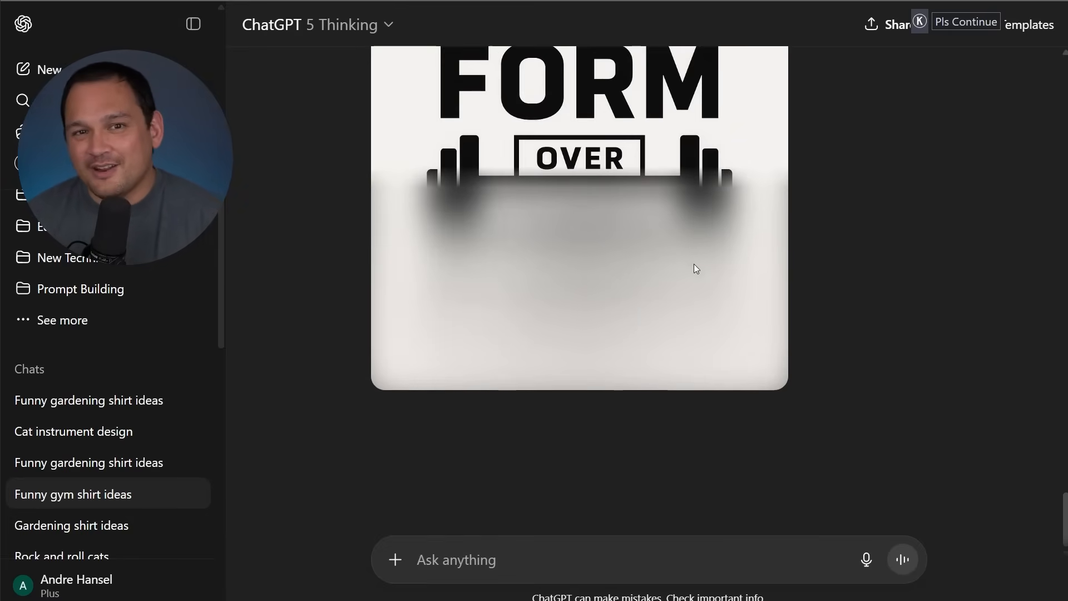
pyautogui.moveTo(879, 272)
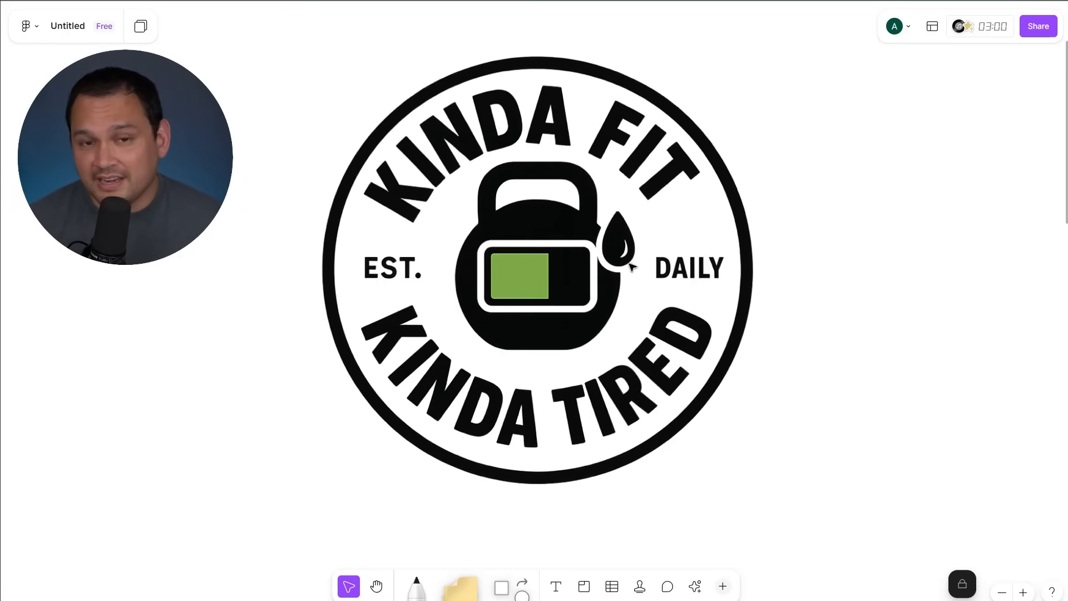
pyautogui.moveTo(458, 317)
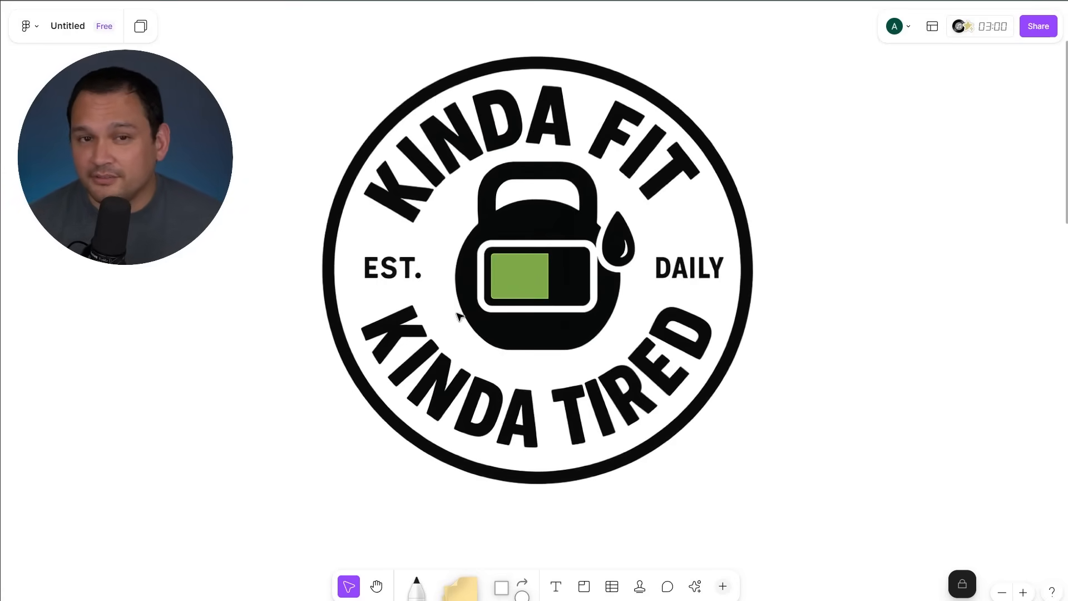
pyautogui.moveTo(570, 251)
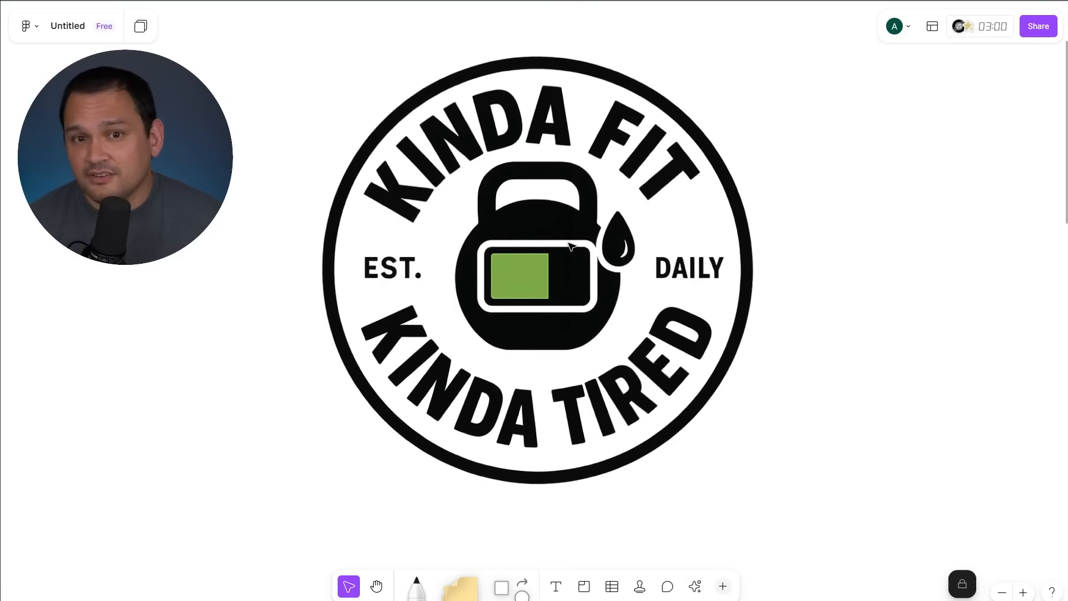
pyautogui.moveTo(552, 156)
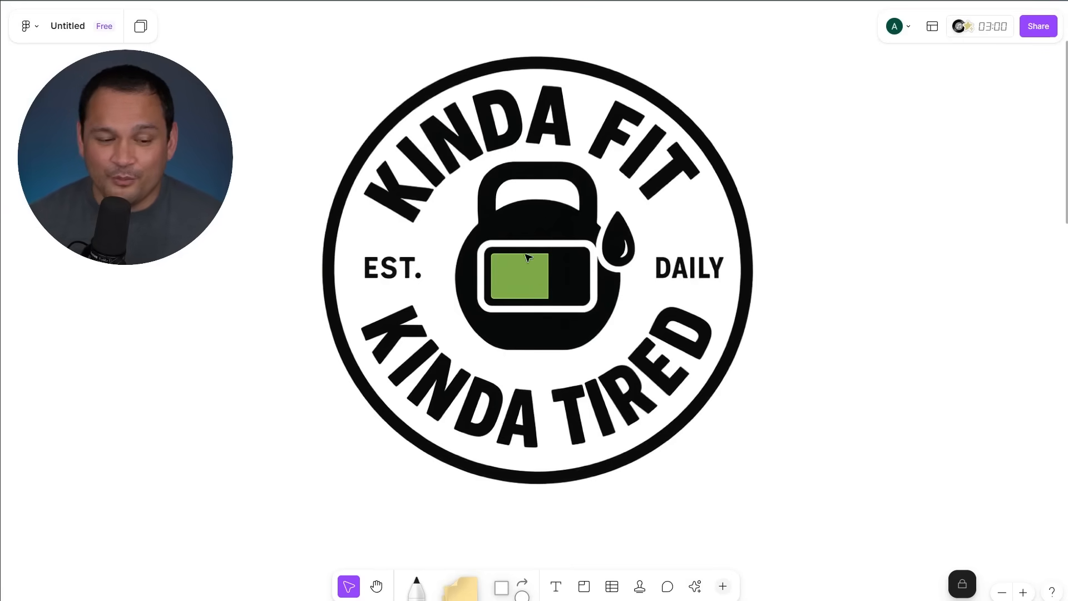
pyautogui.moveTo(513, 207)
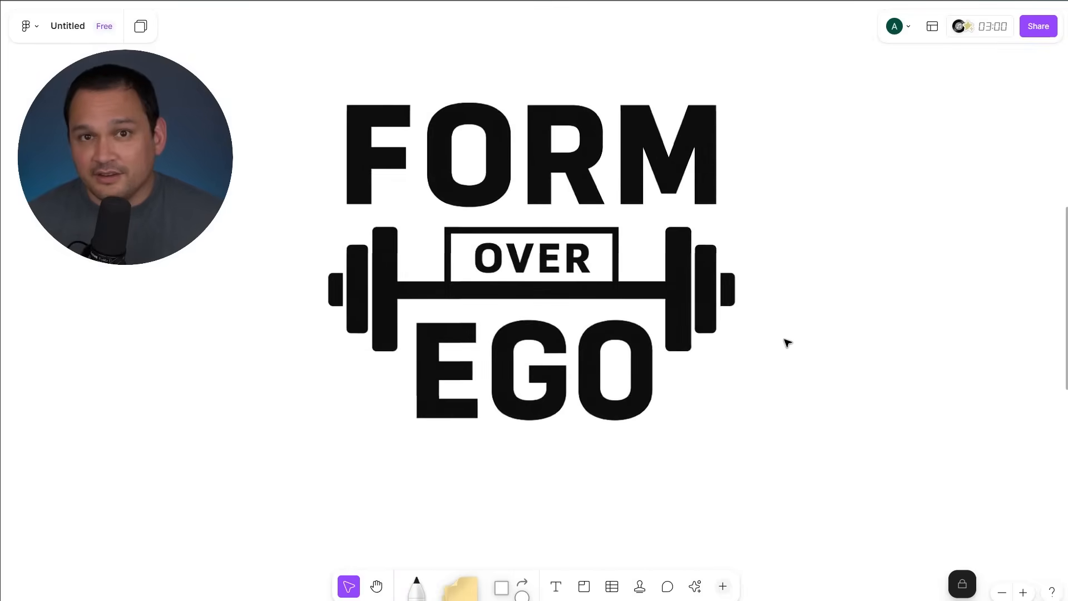
pyautogui.moveTo(445, 181)
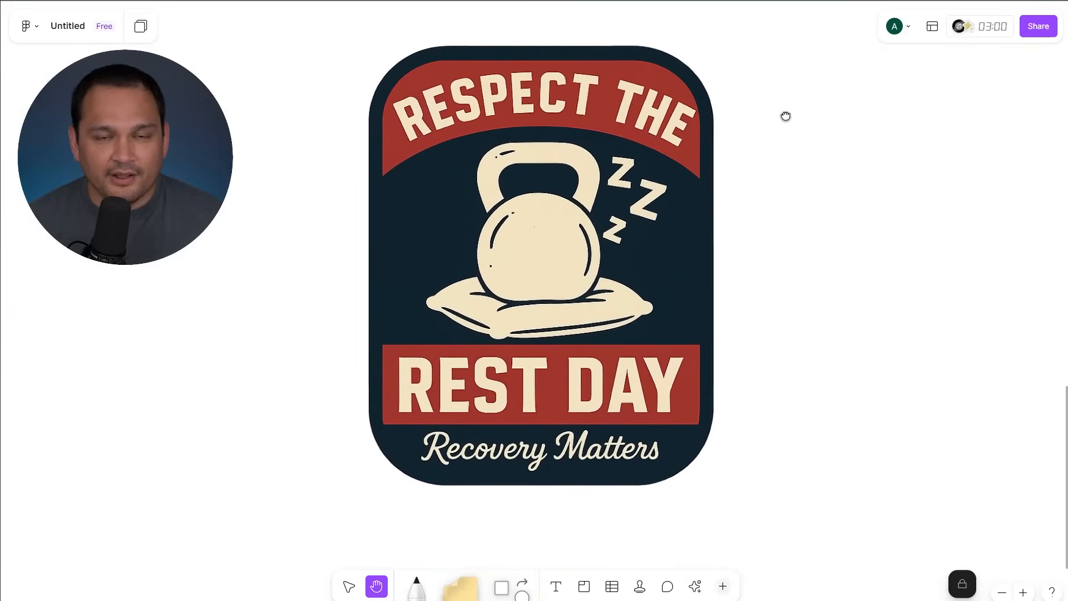
# Switch back to the Move tool after panning to the Respect the Rest Day patch.
pyautogui.click(349, 585)
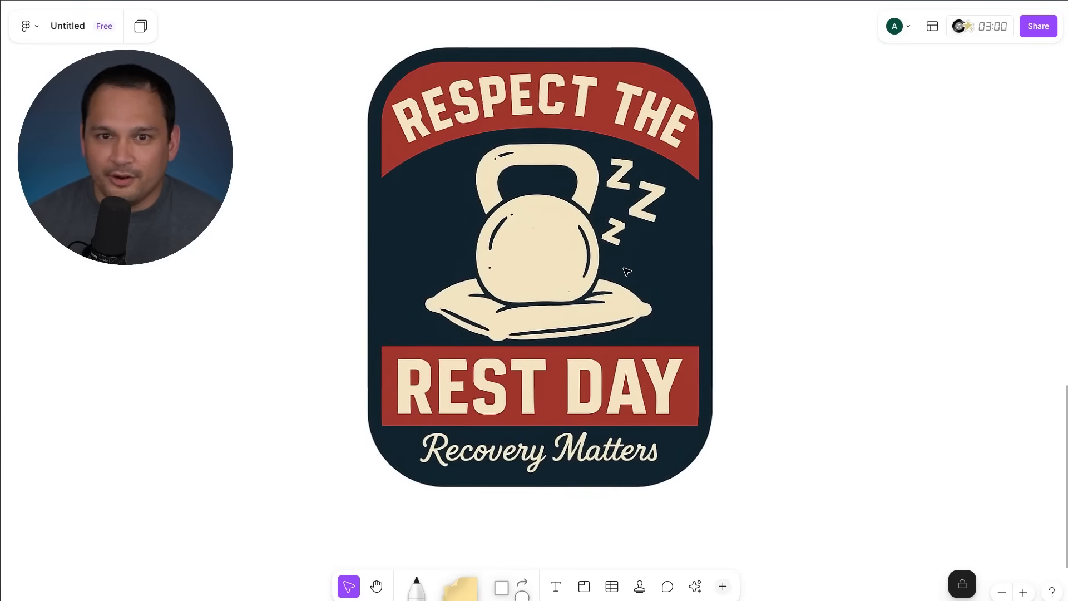
pyautogui.moveTo(356, 304)
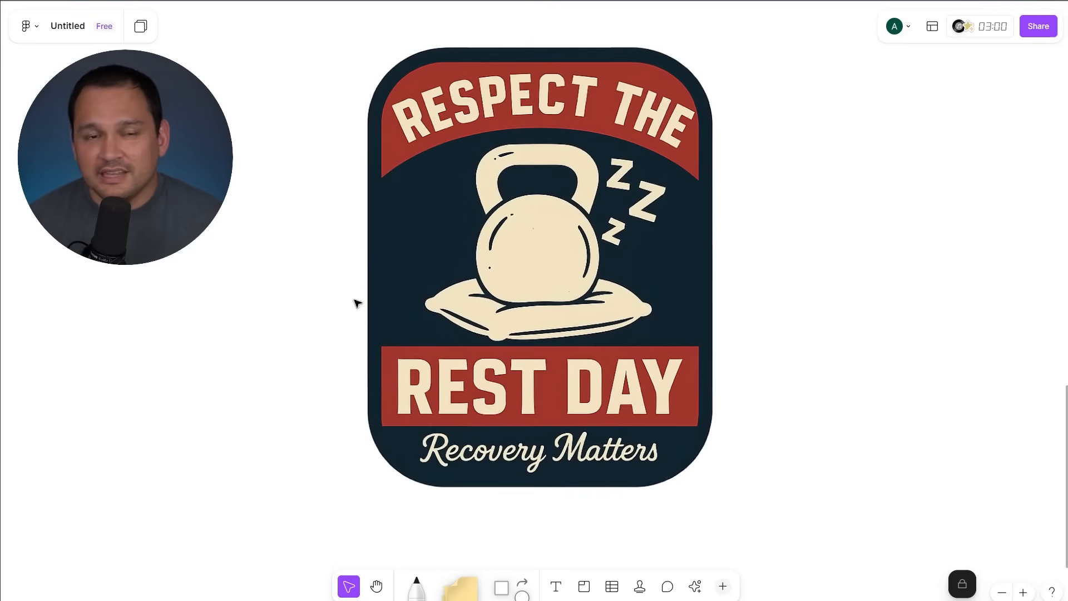
pyautogui.moveTo(510, 309)
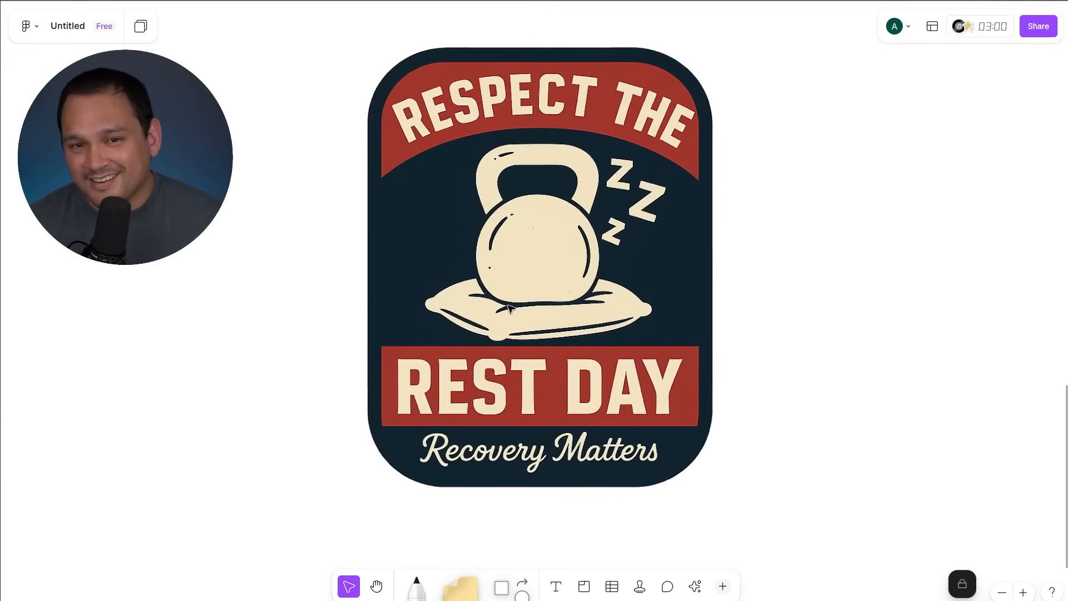